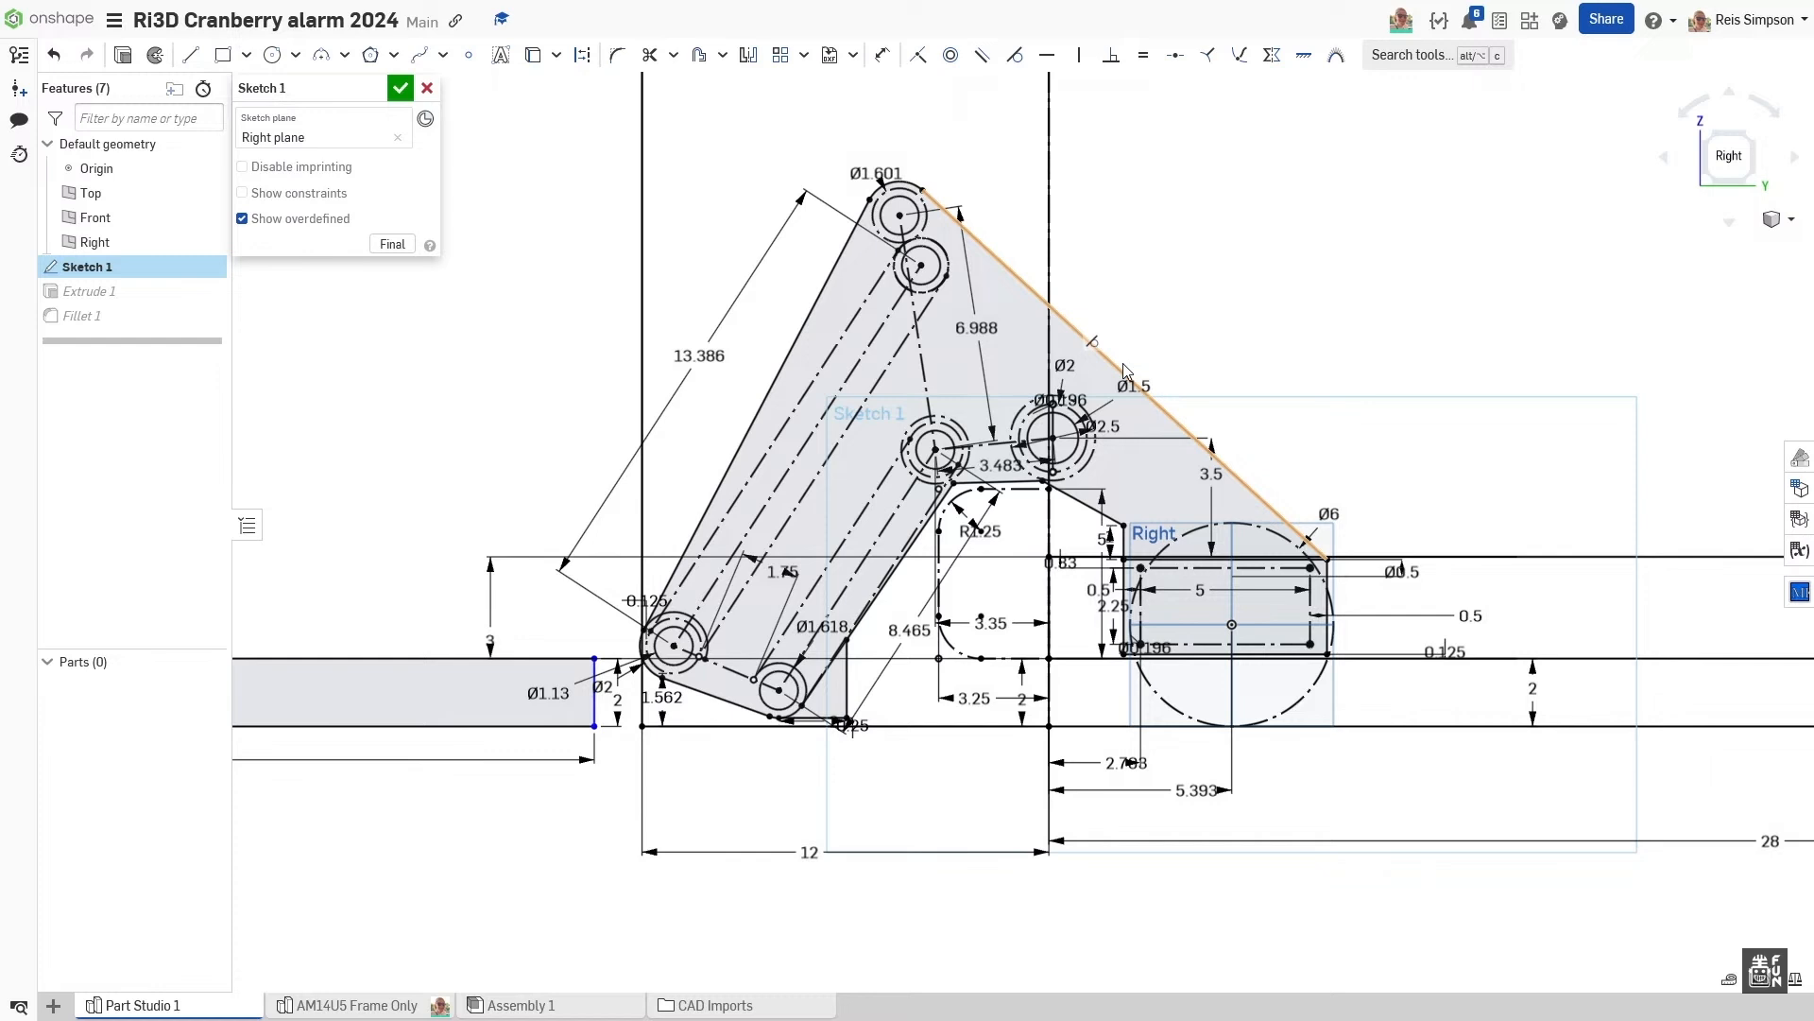
mouse_move(1120, 376)
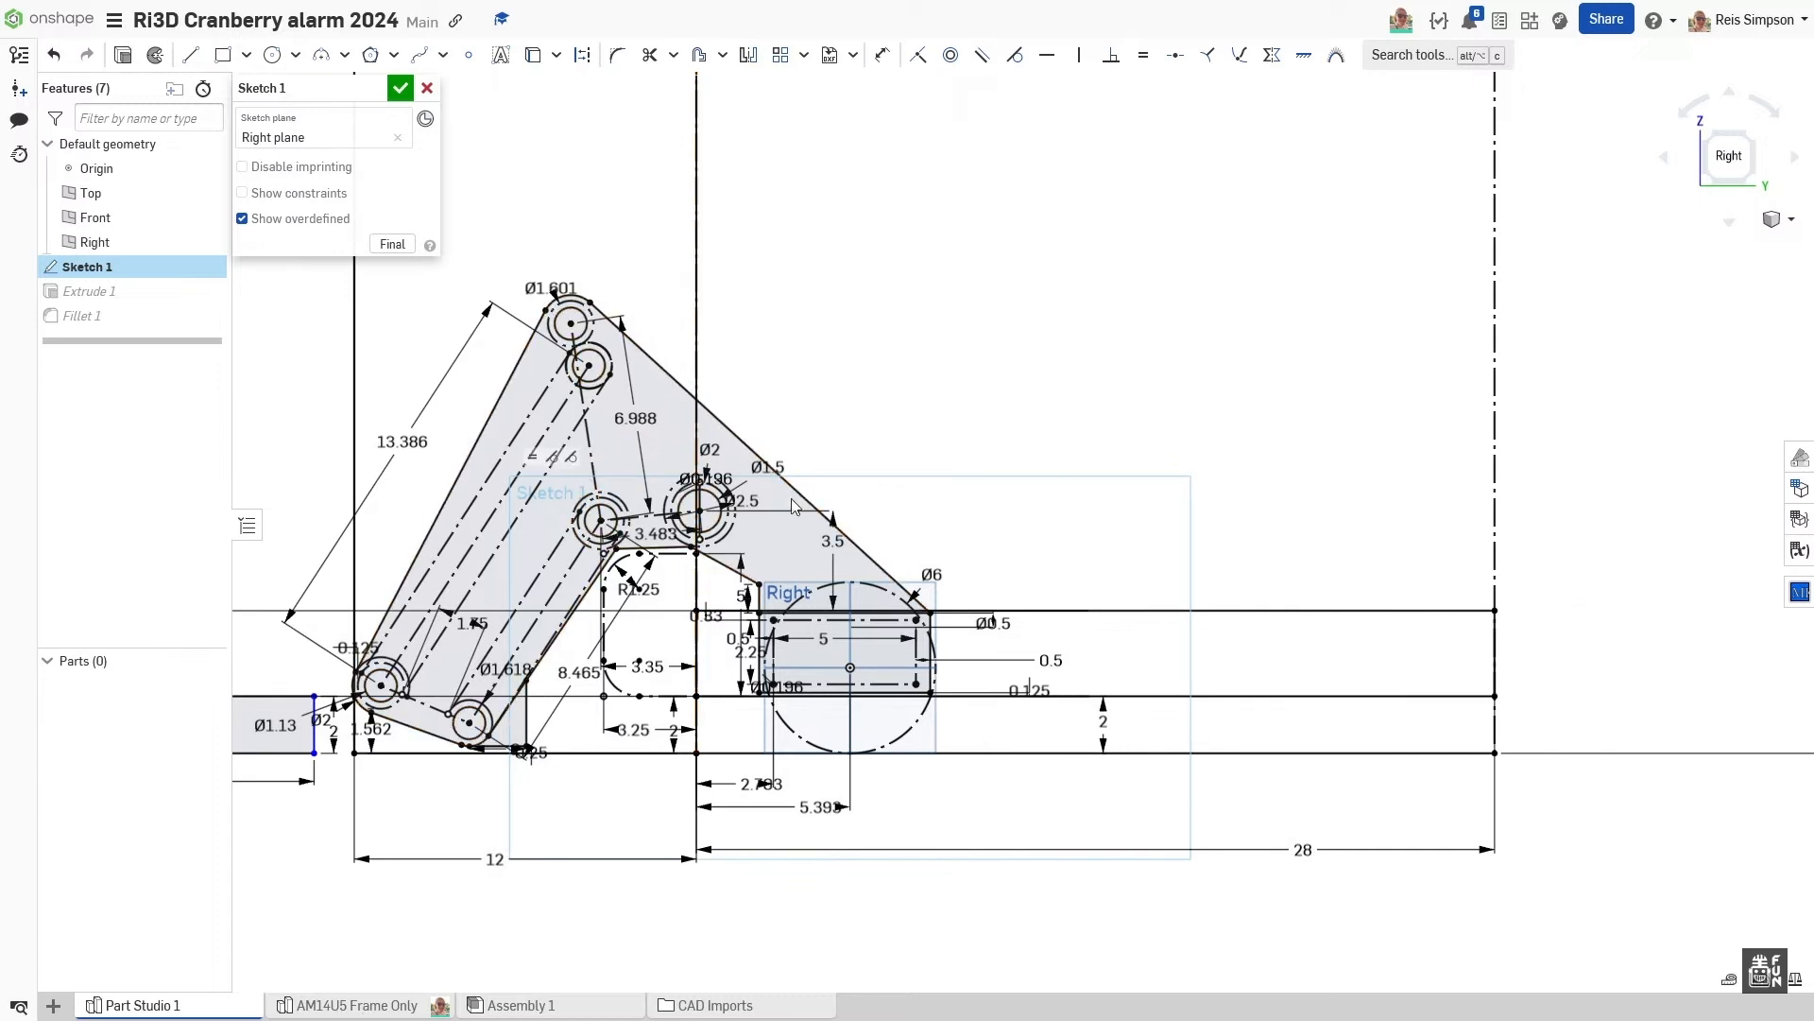
mouse_move(873, 348)
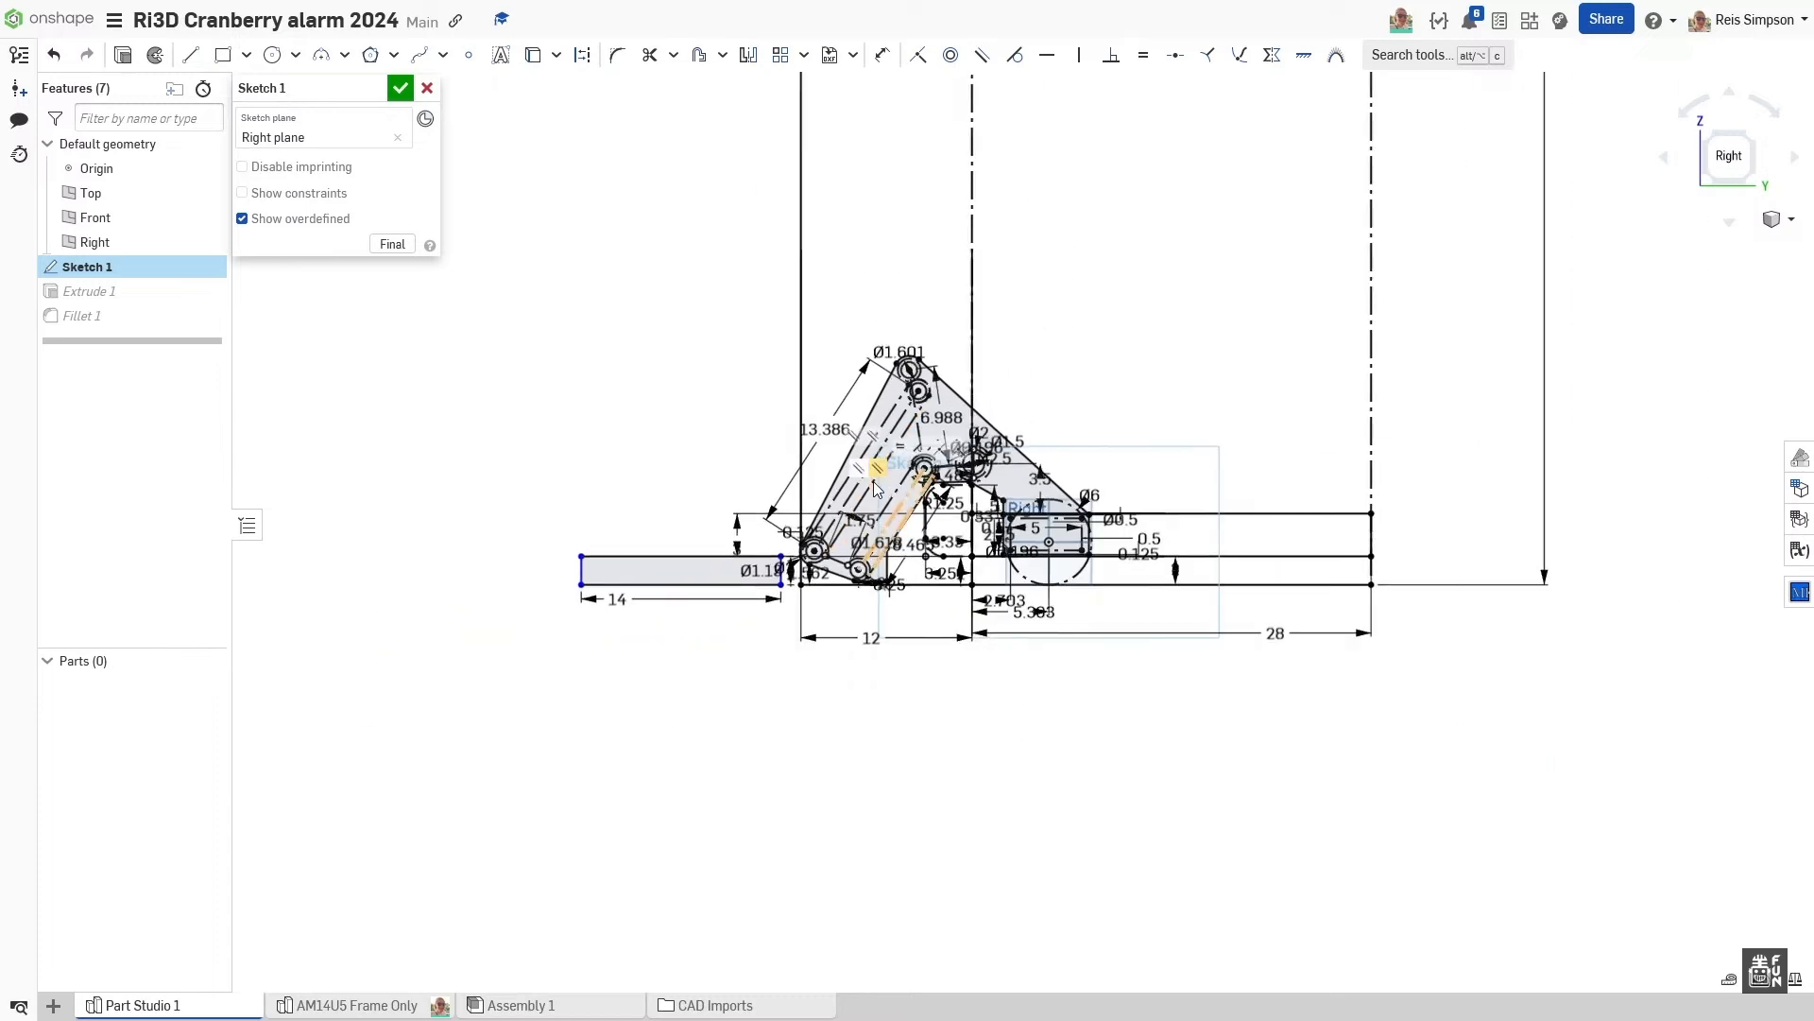
Step: Review the crowned roller pulley drawing, then the AndyMark 24-tooth hex bore pulley specs
click(336, 20)
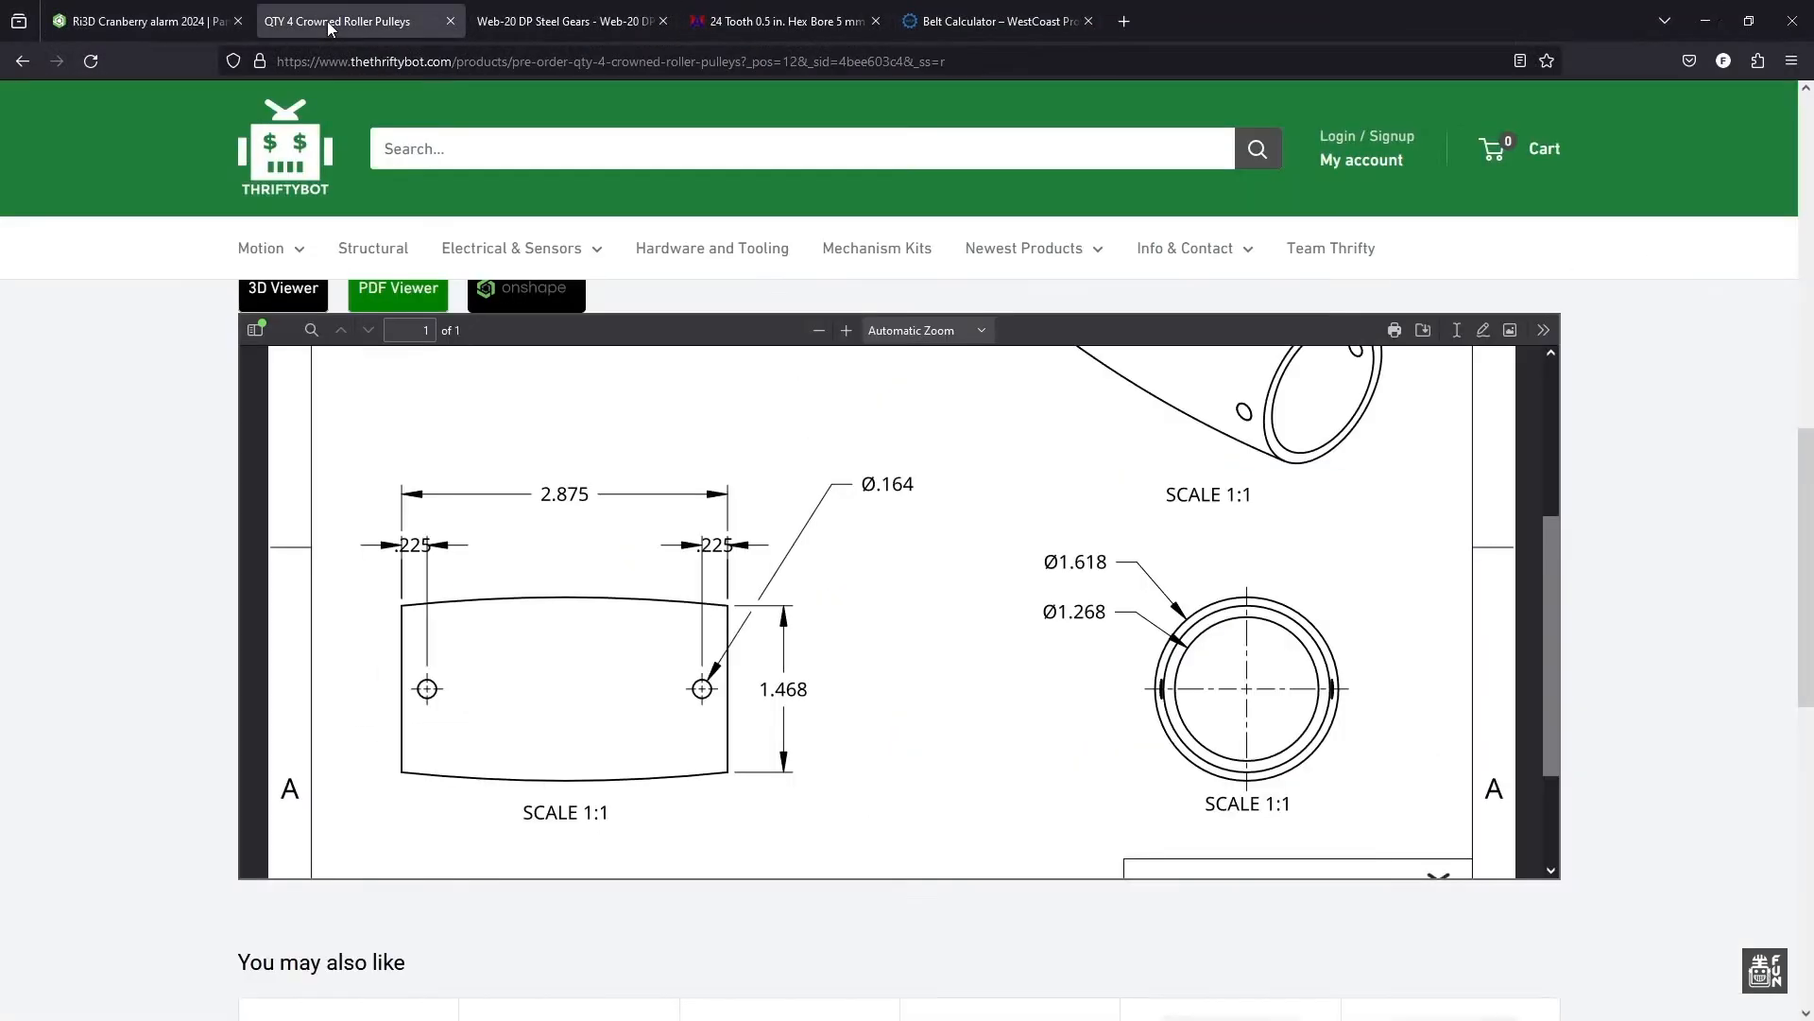
scroll(down, 3)
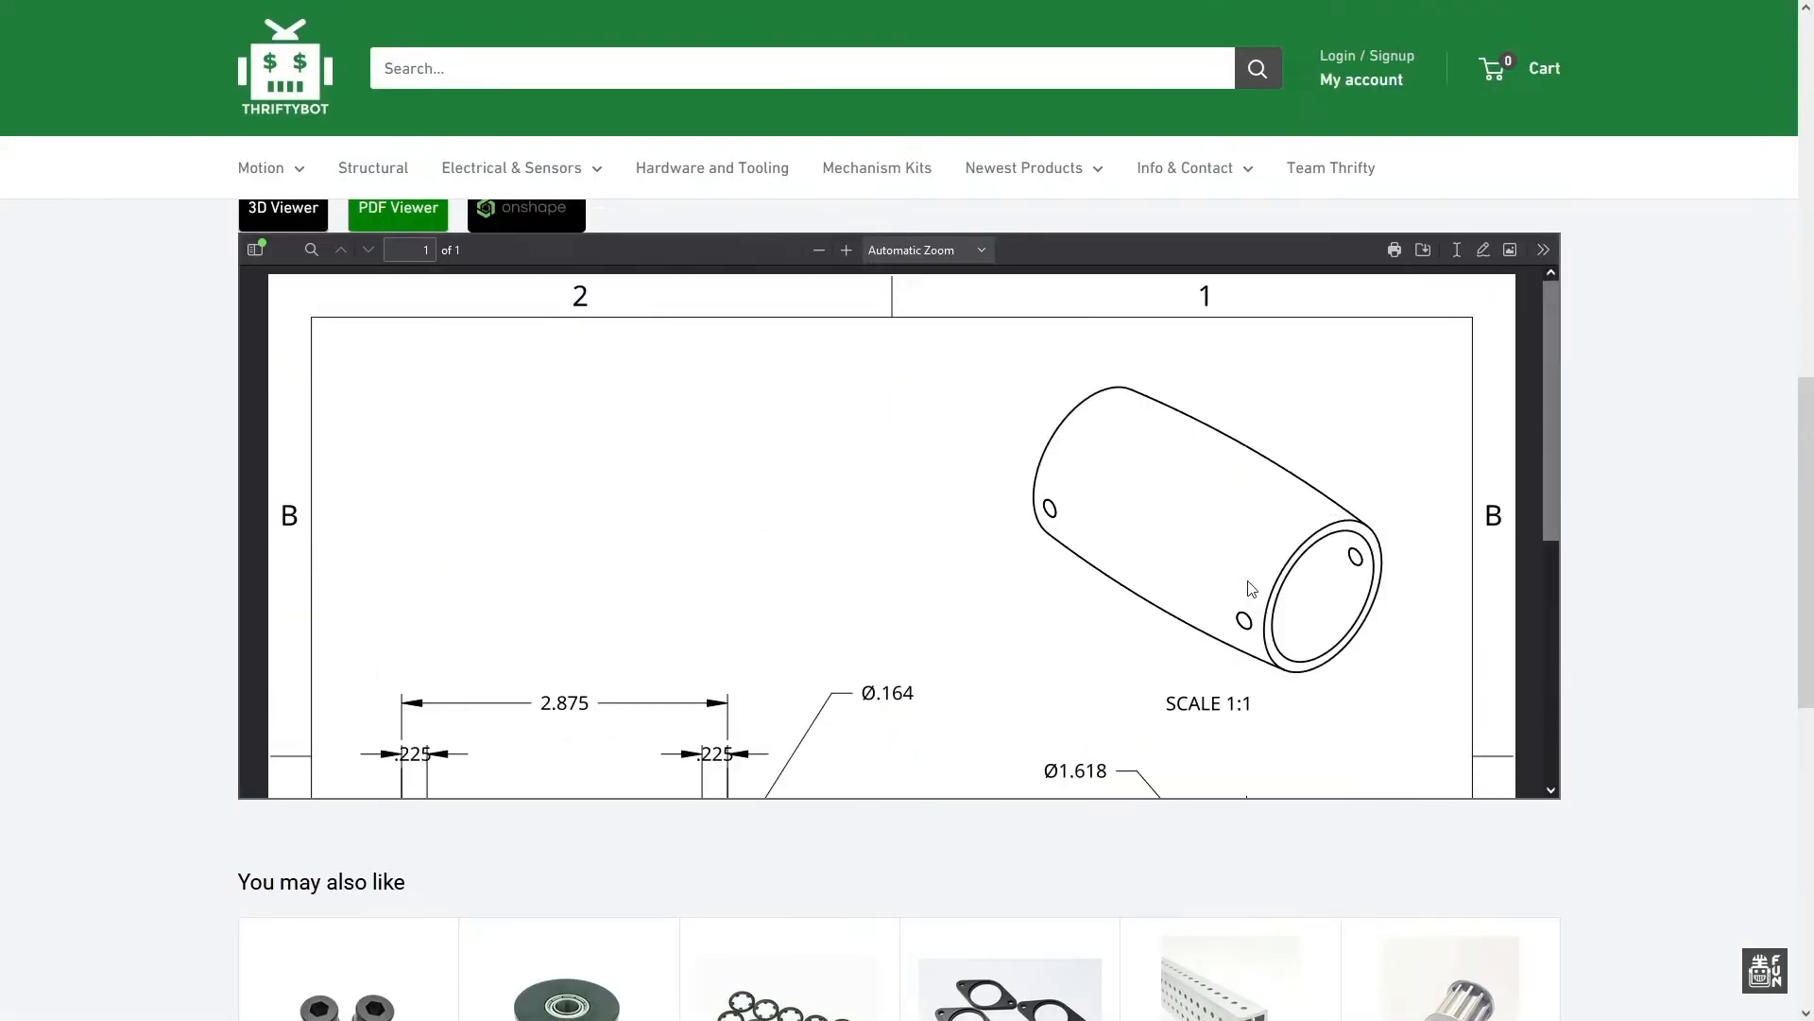
scroll(down, 3)
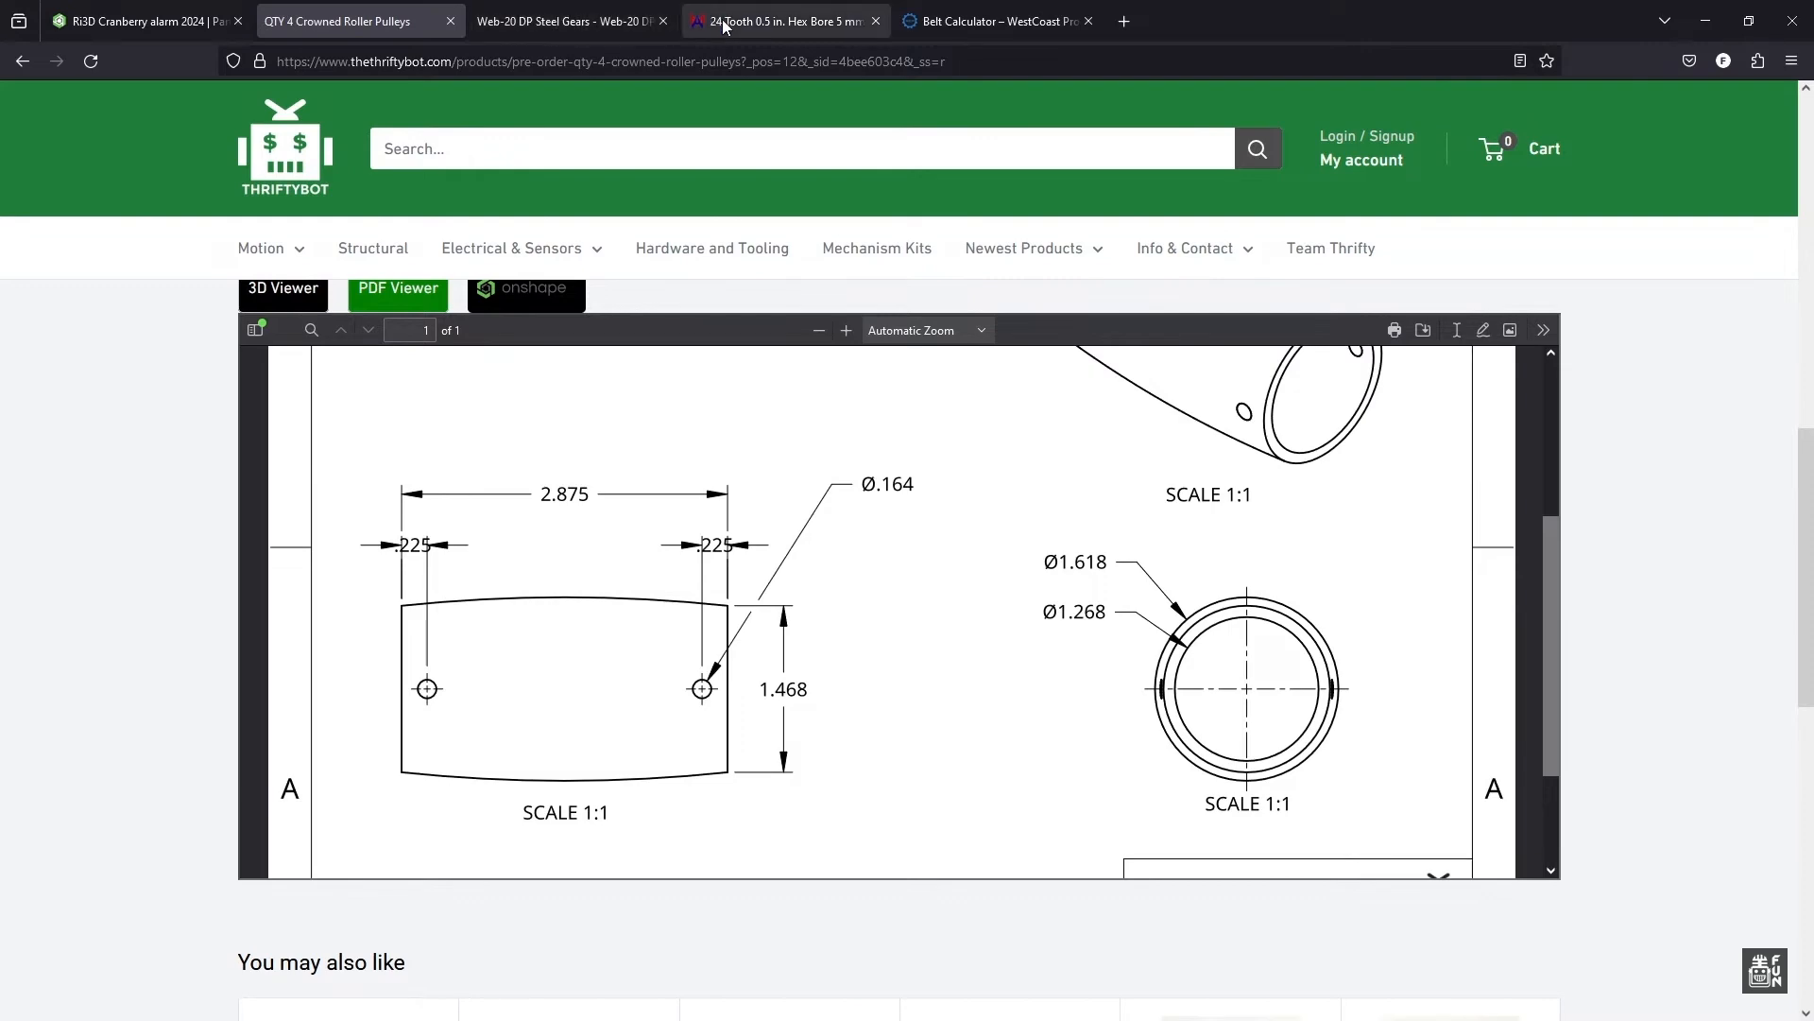
click(783, 20)
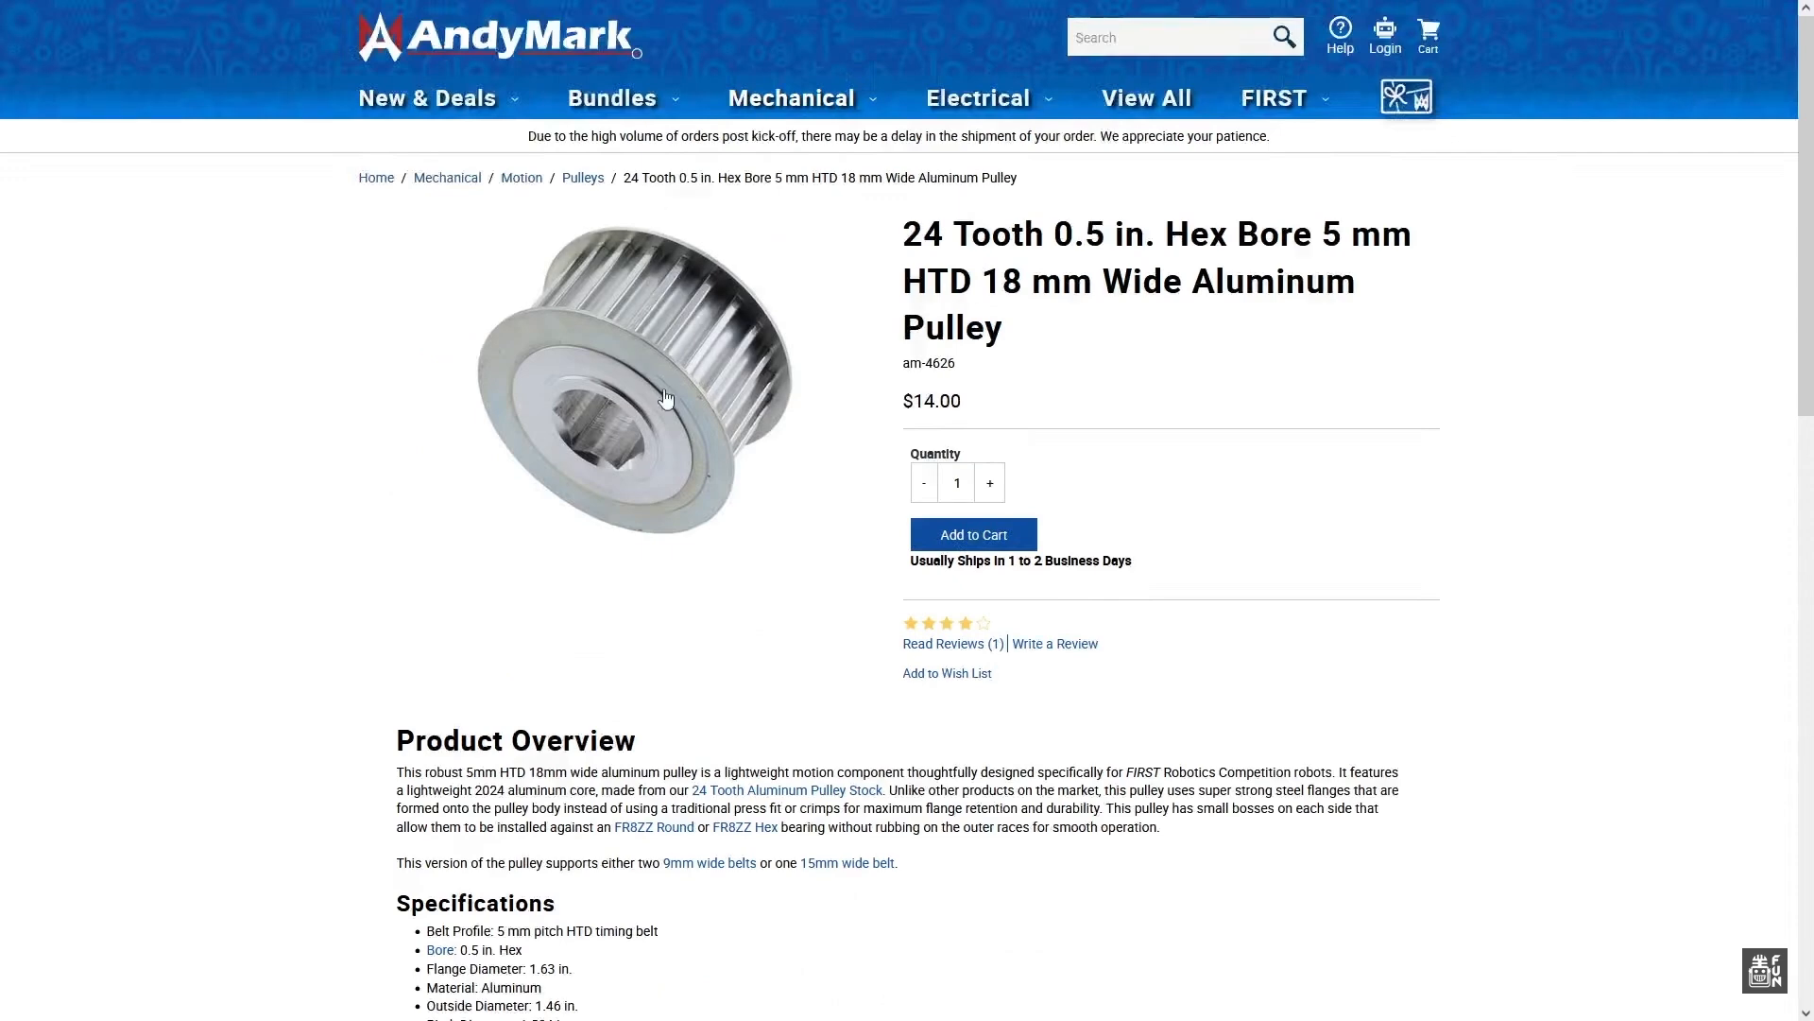
mouse_move(1176, 393)
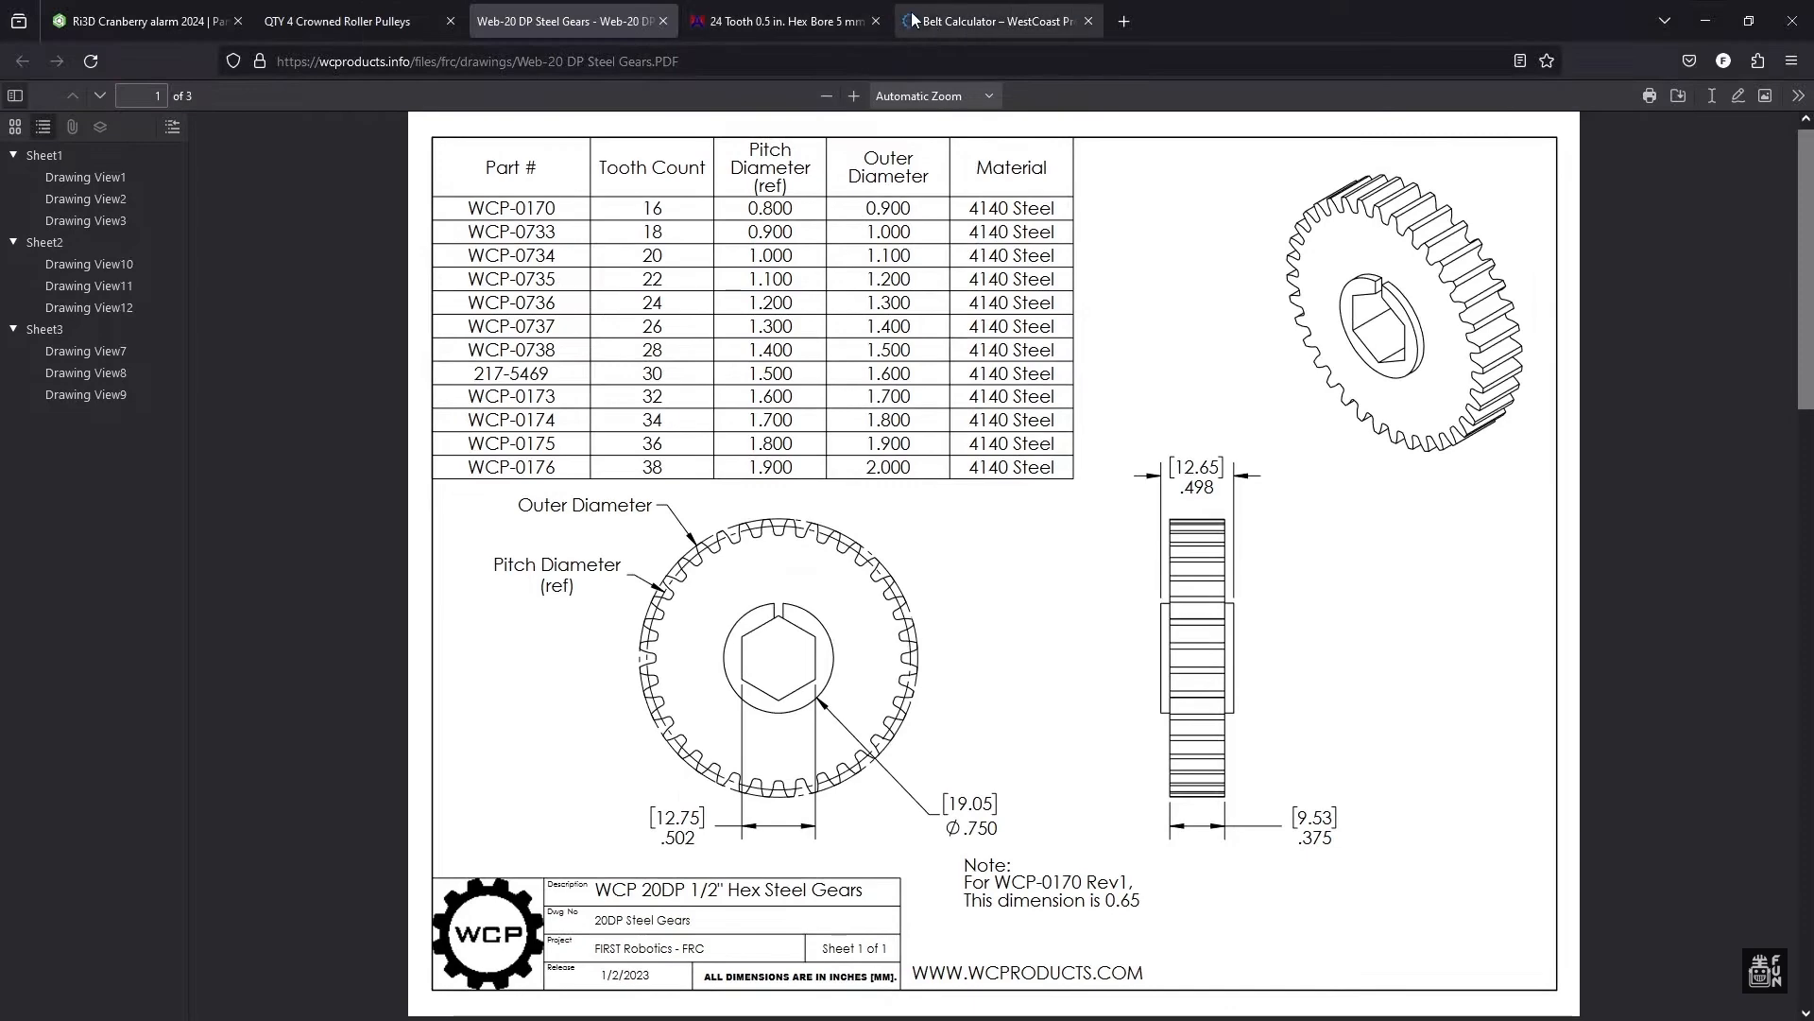
Step: Set the WCP Belt Calculator pitch to 5mm, giving a 70-tooth belt at 4.915 in, then return to Onshape
click(991, 21)
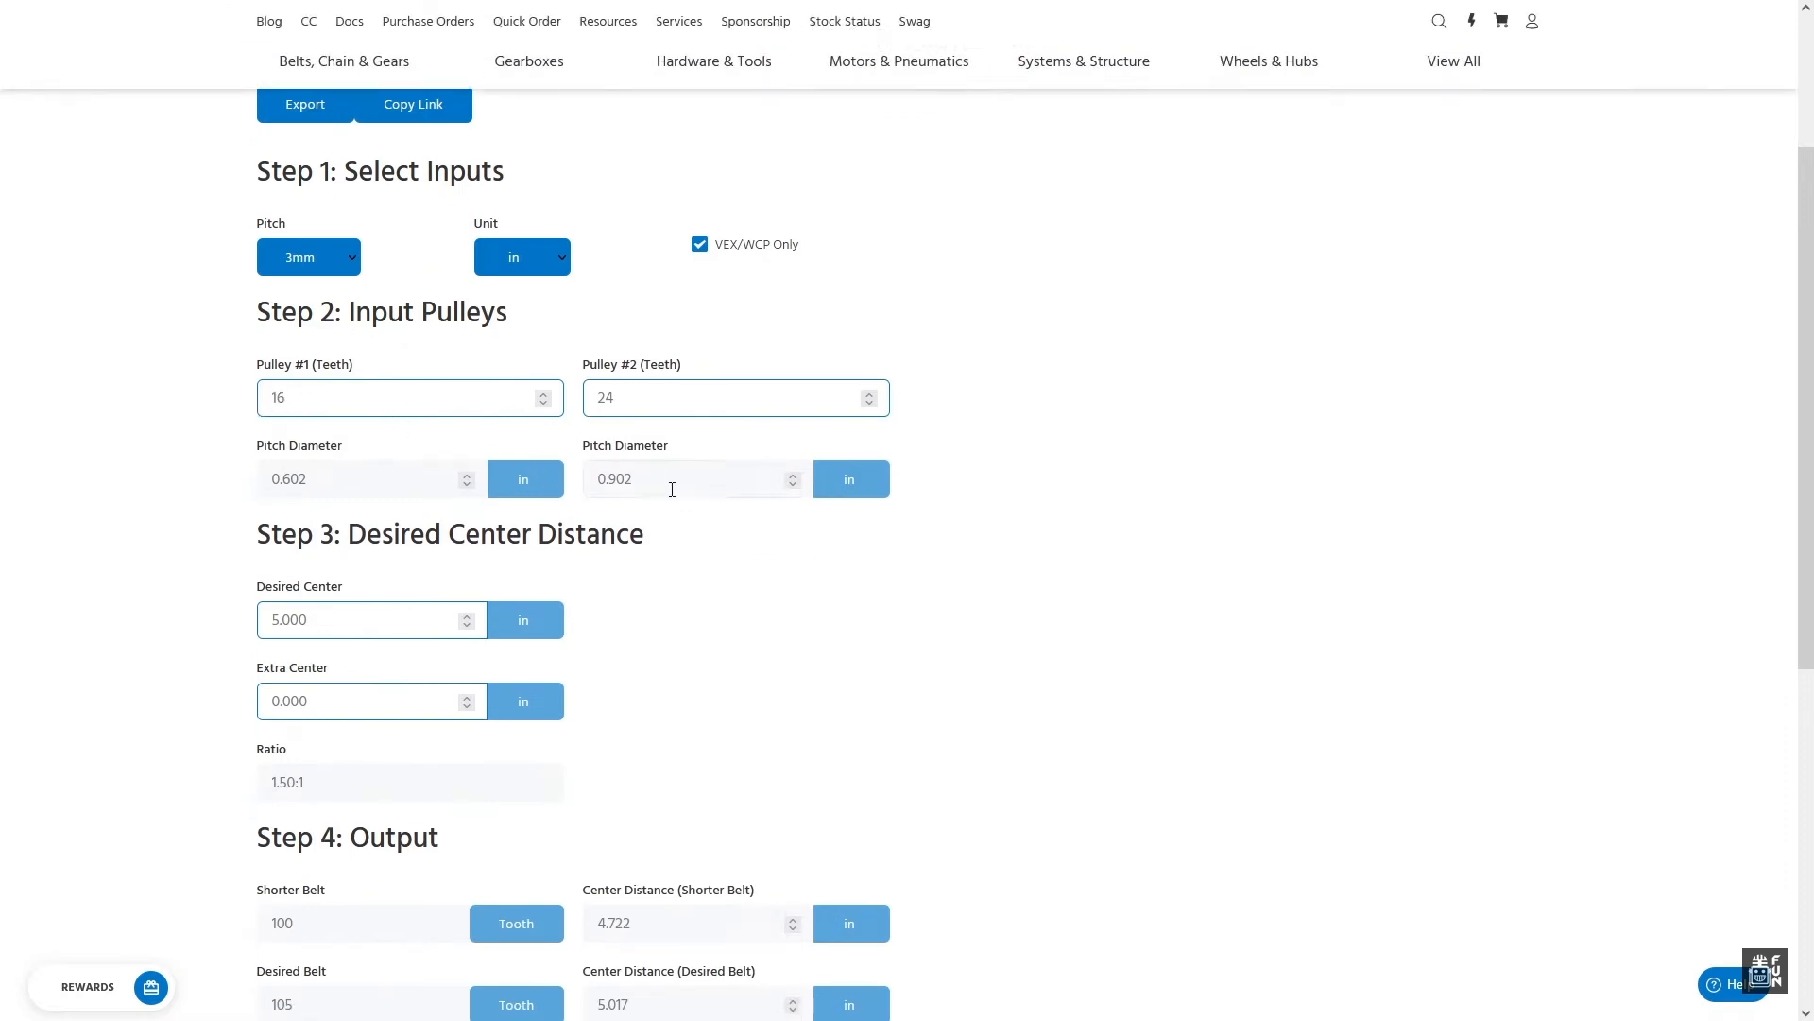
click(308, 257)
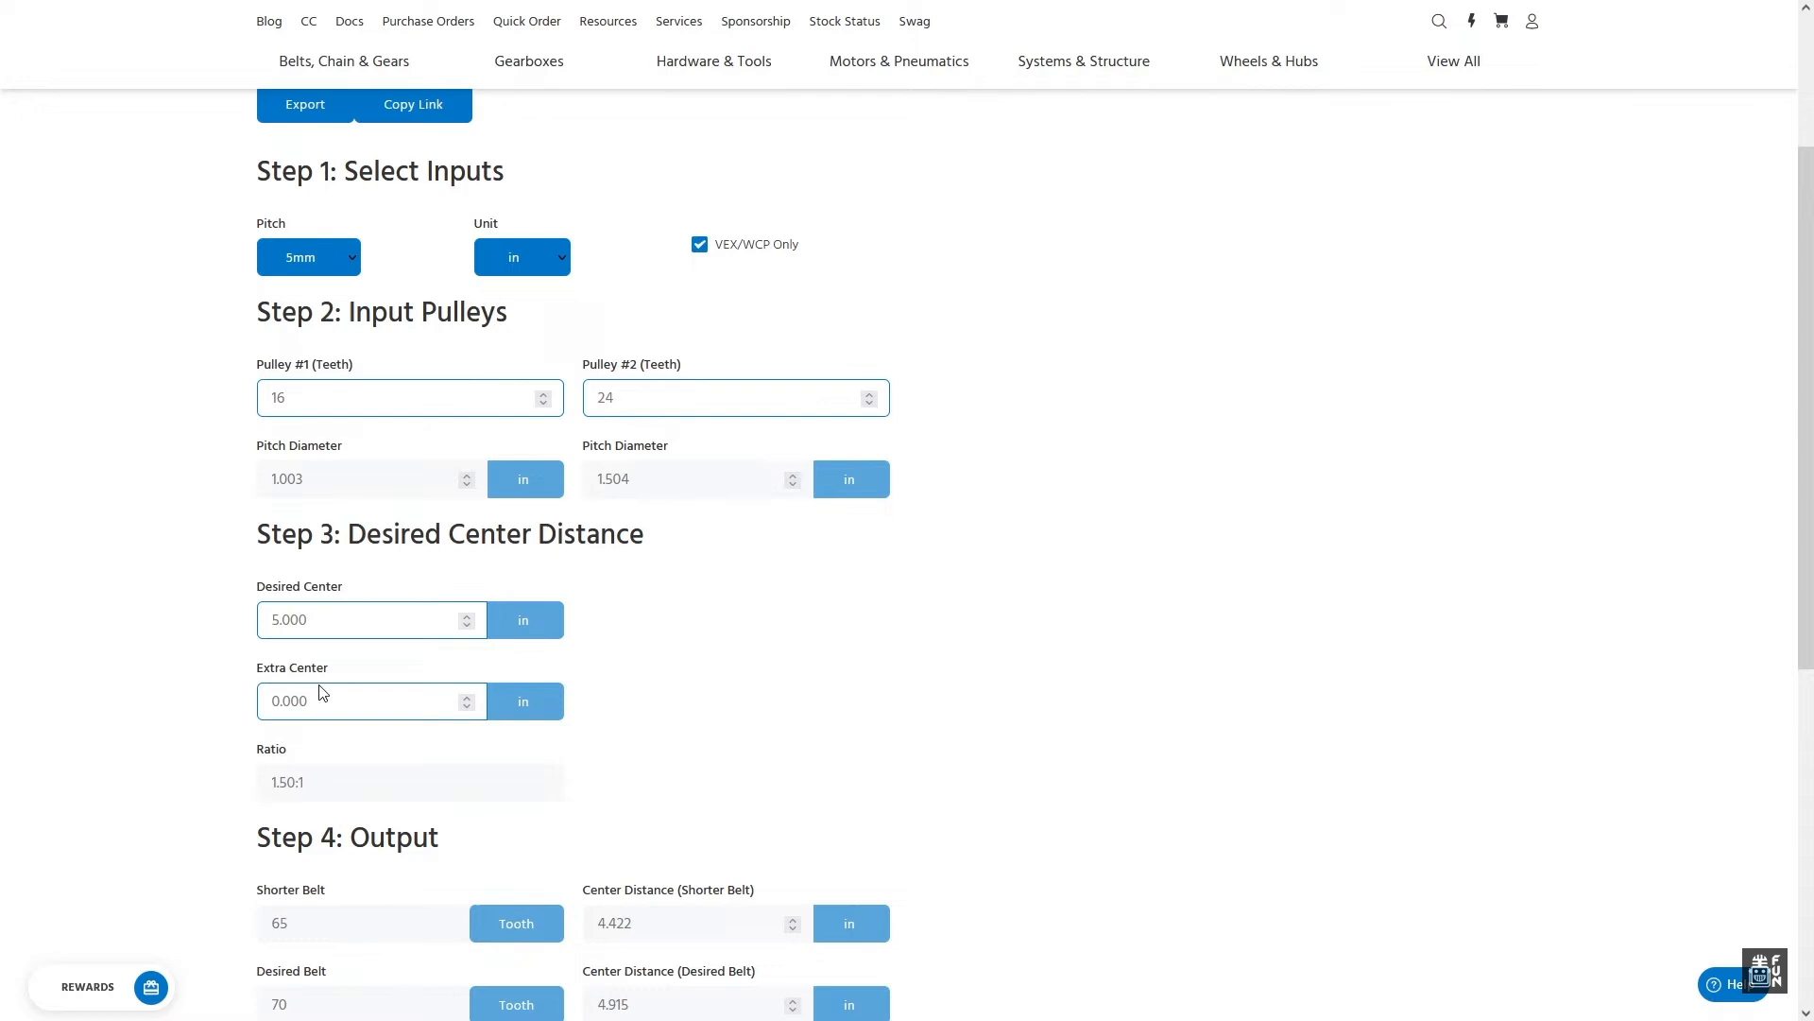
mouse_move(982, 635)
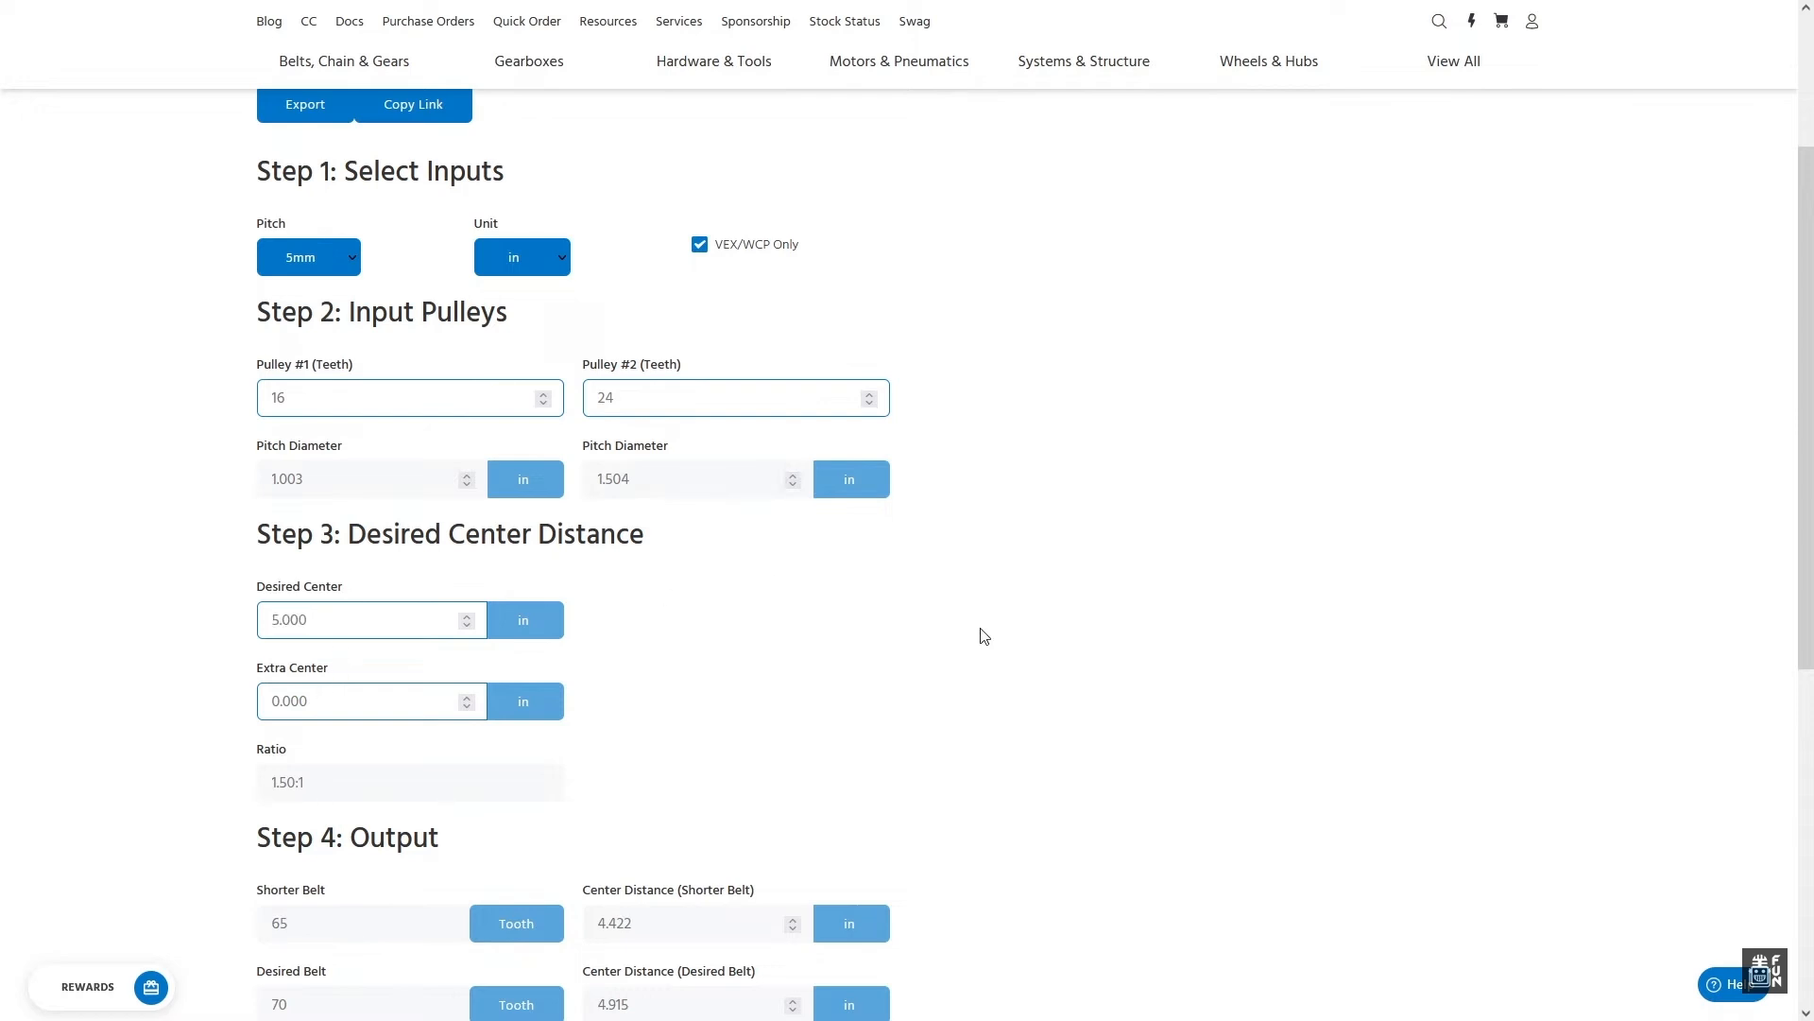
scroll(down, 3)
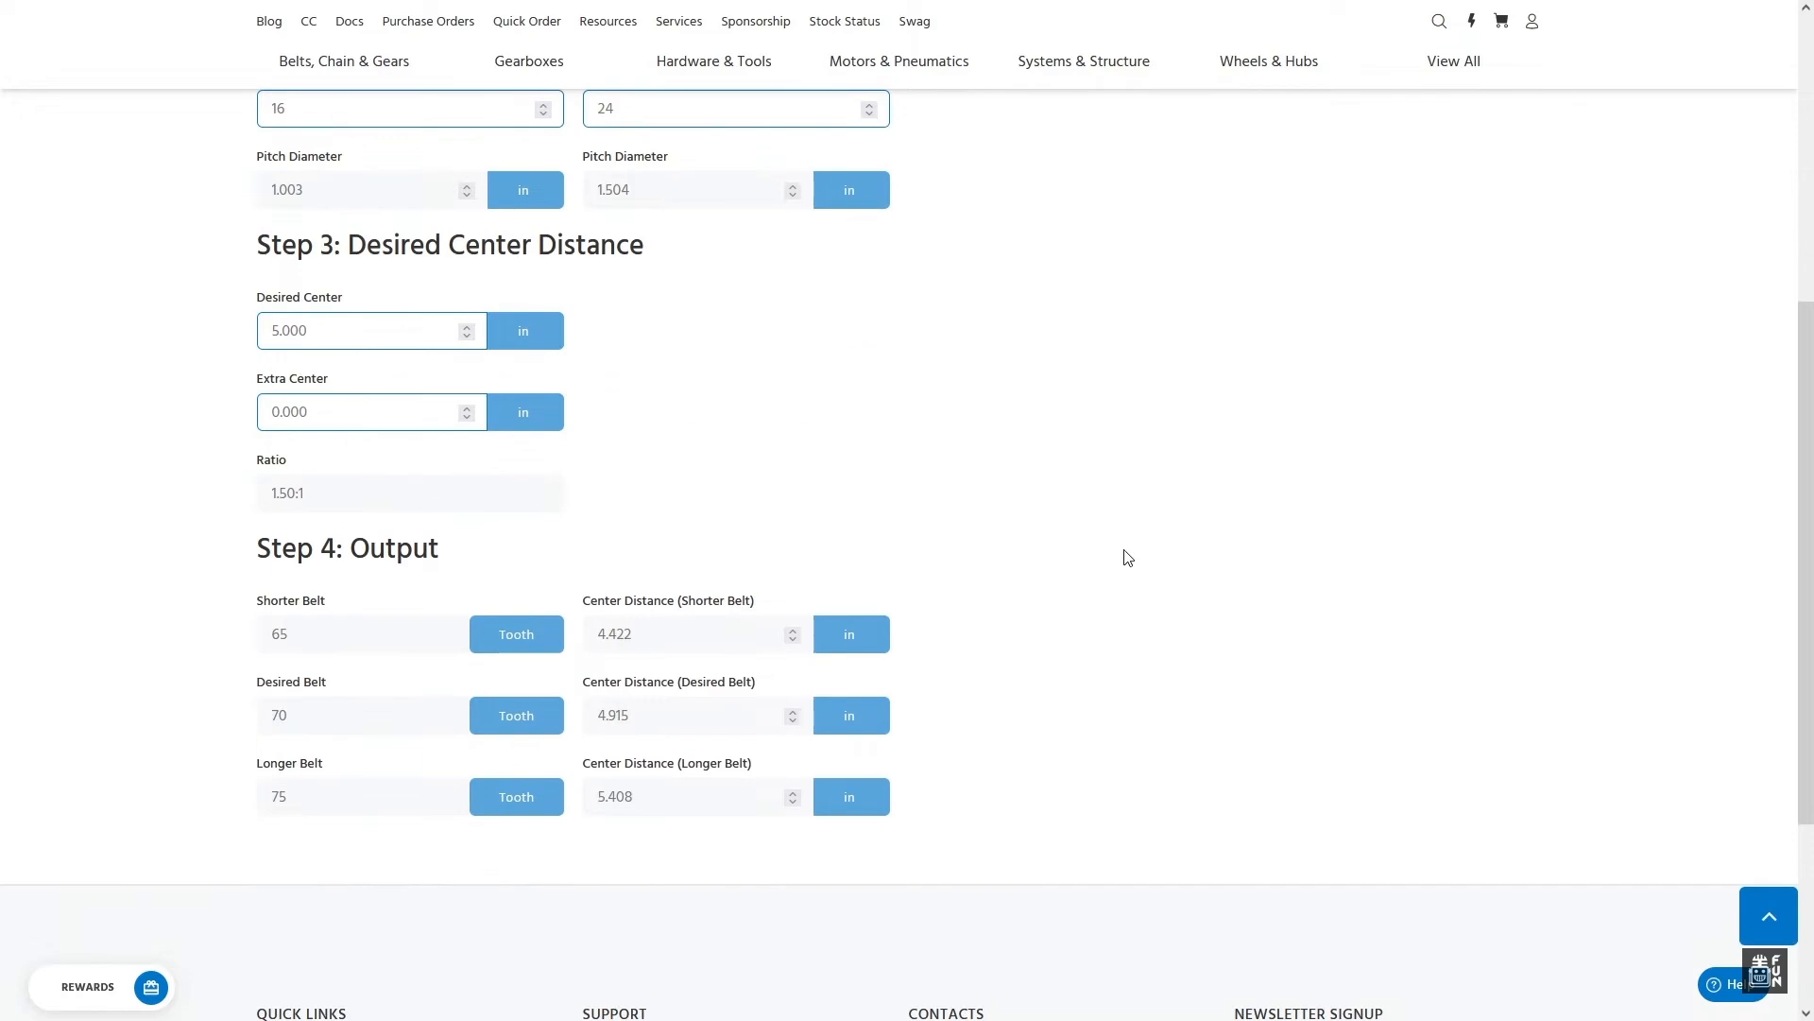
scroll(up, 3)
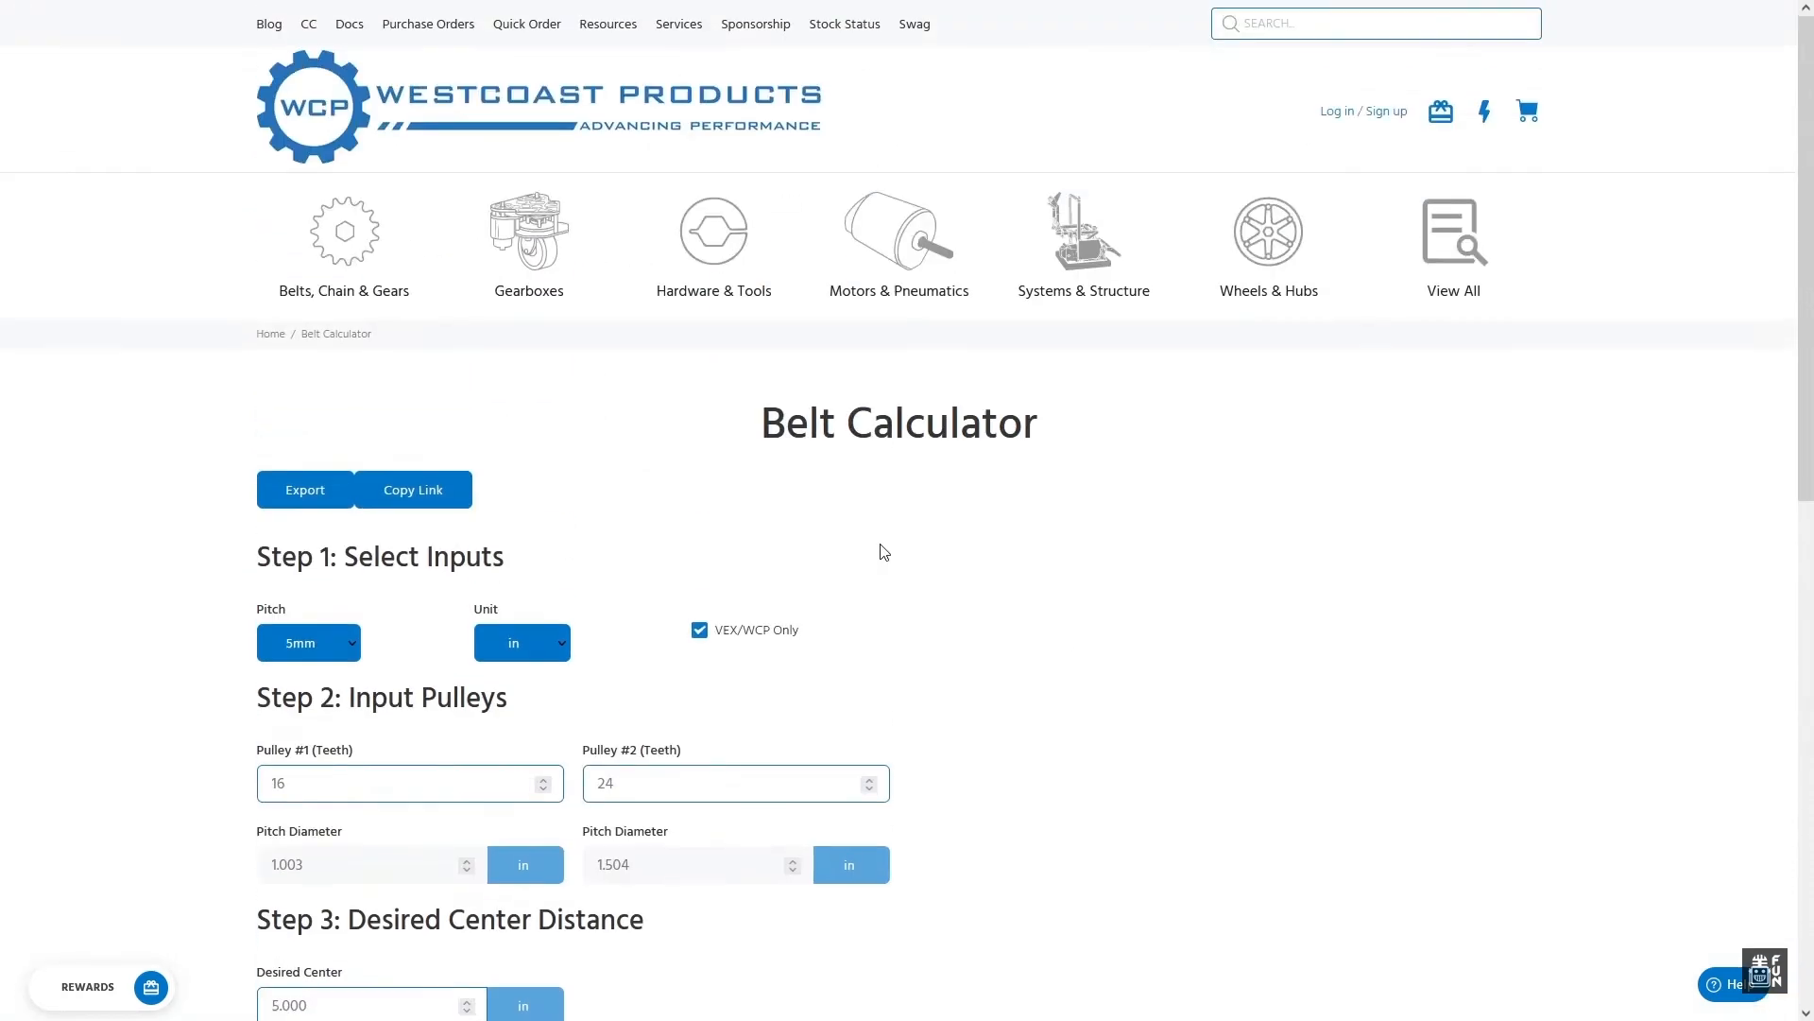
click(138, 21)
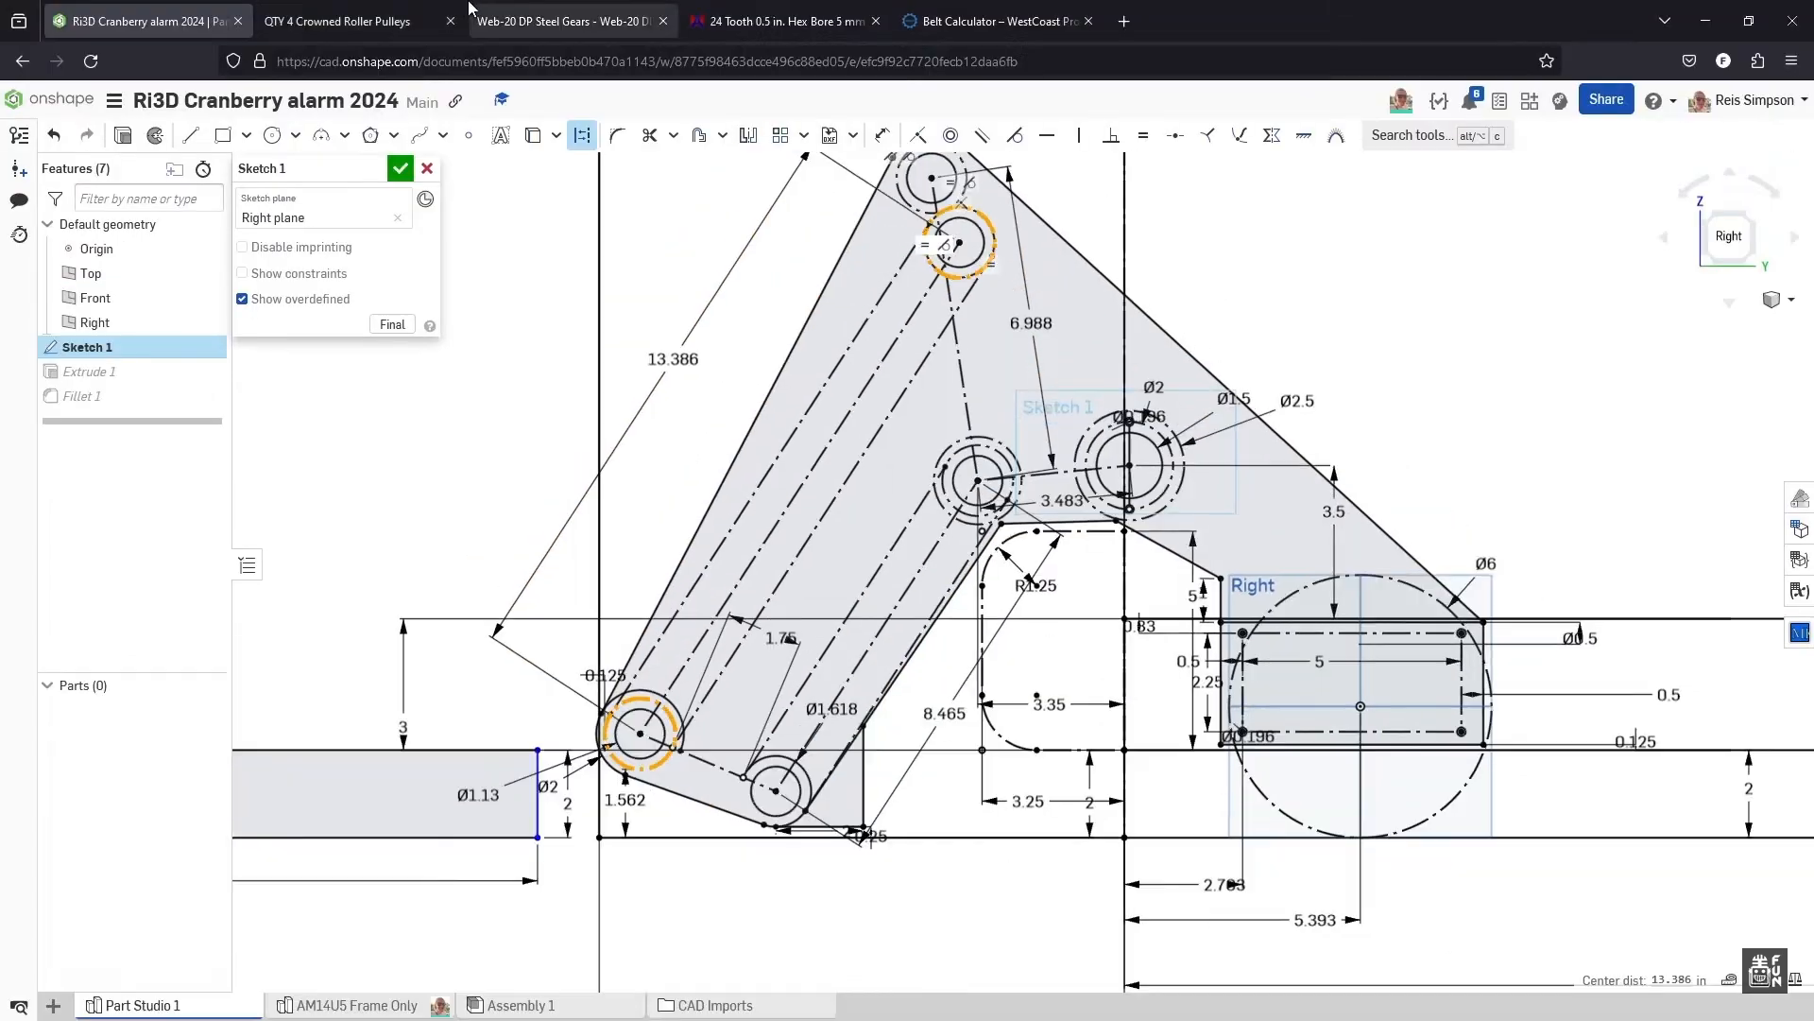
click(563, 21)
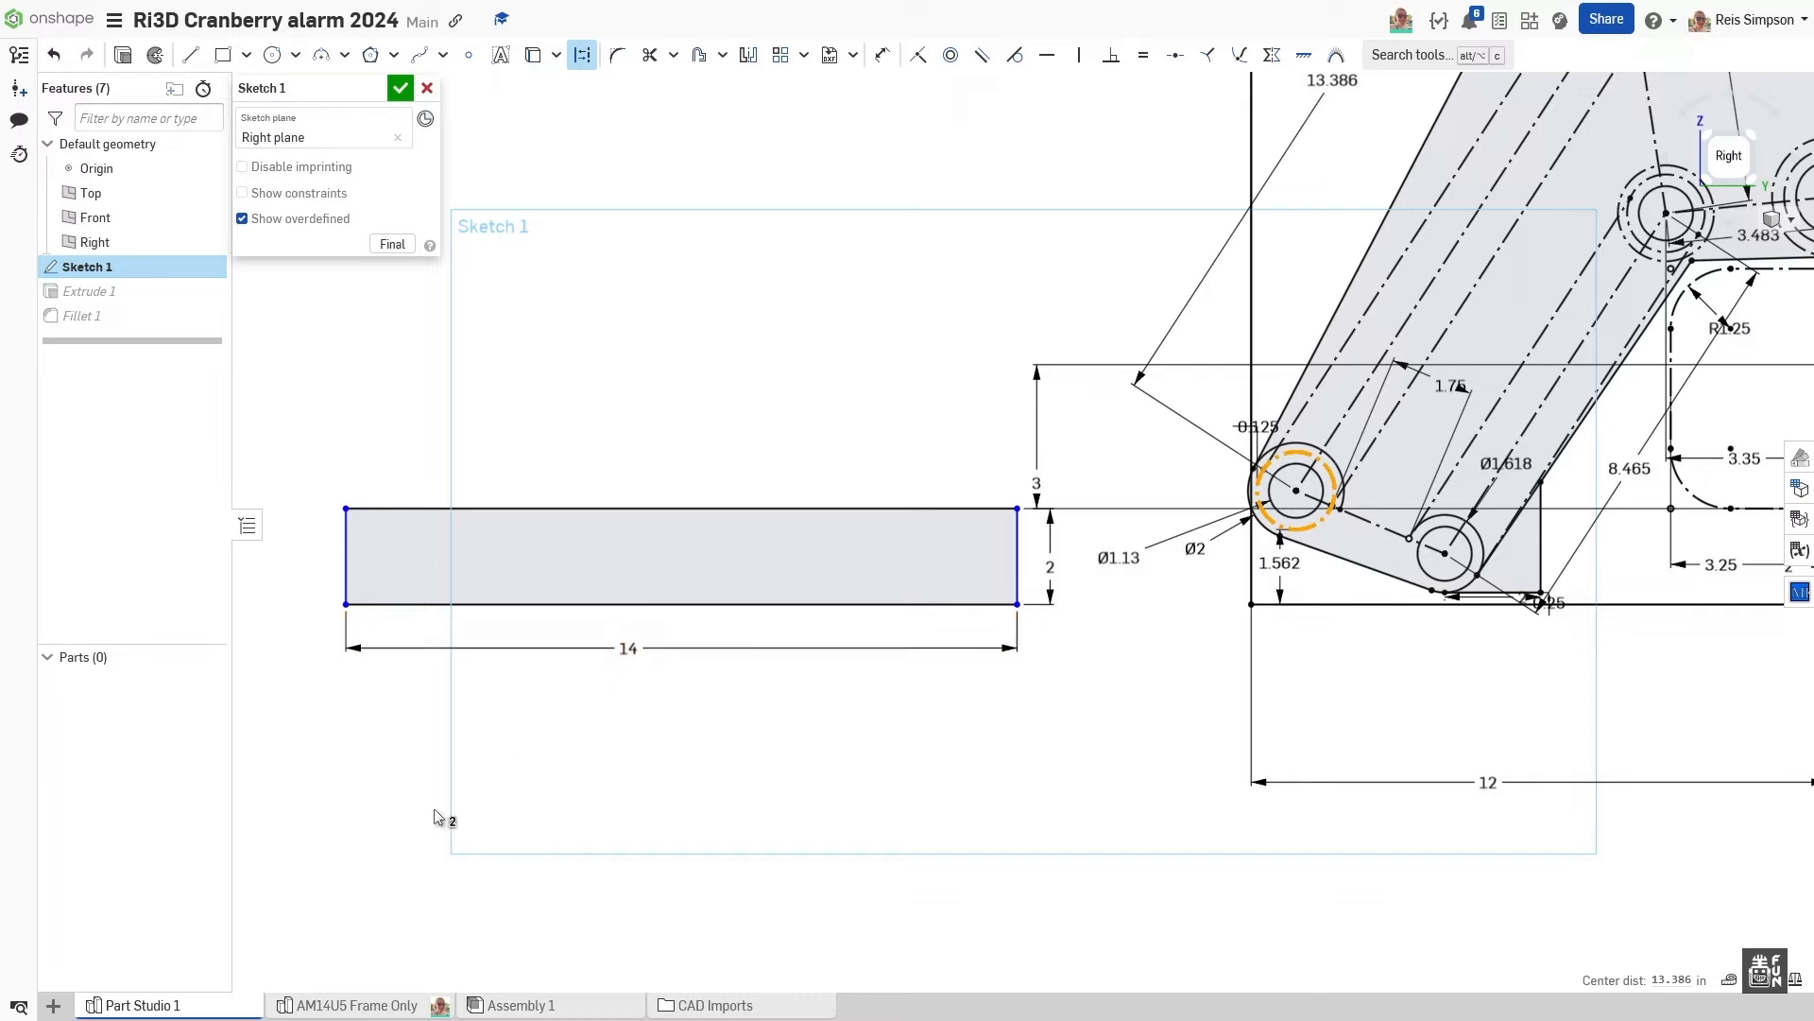
mouse_move(436, 775)
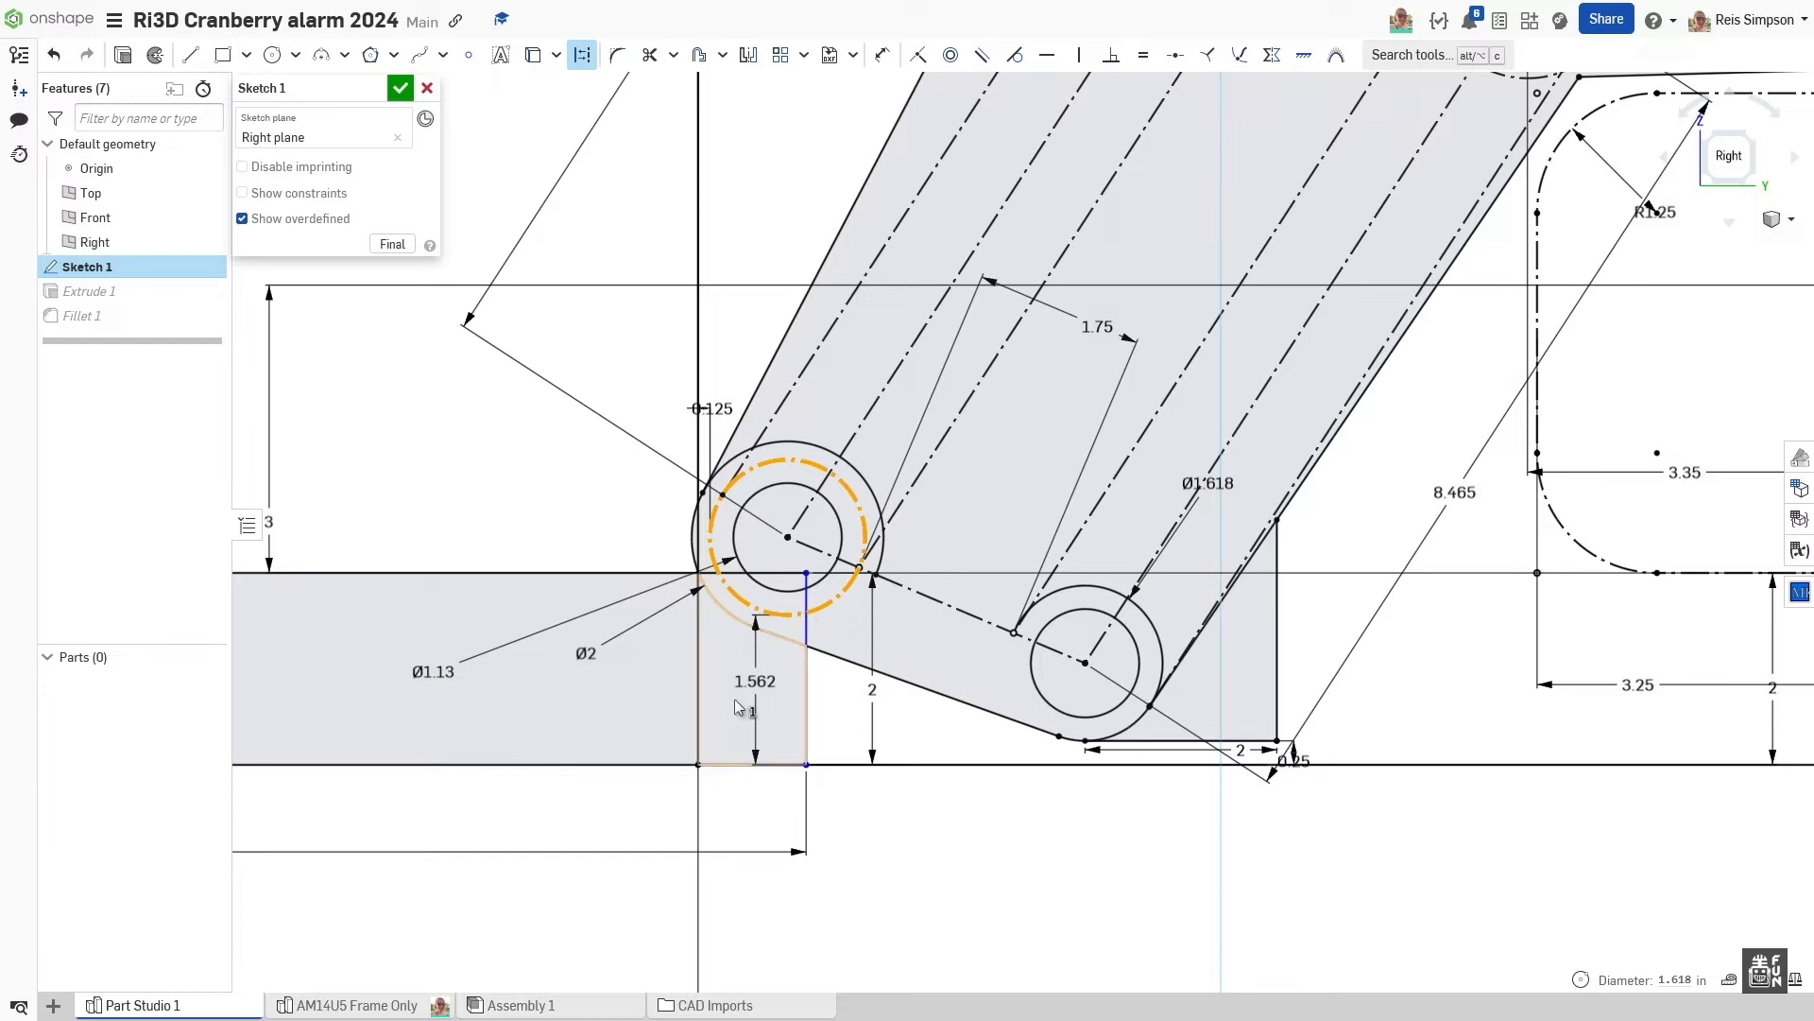
double_click(756, 681)
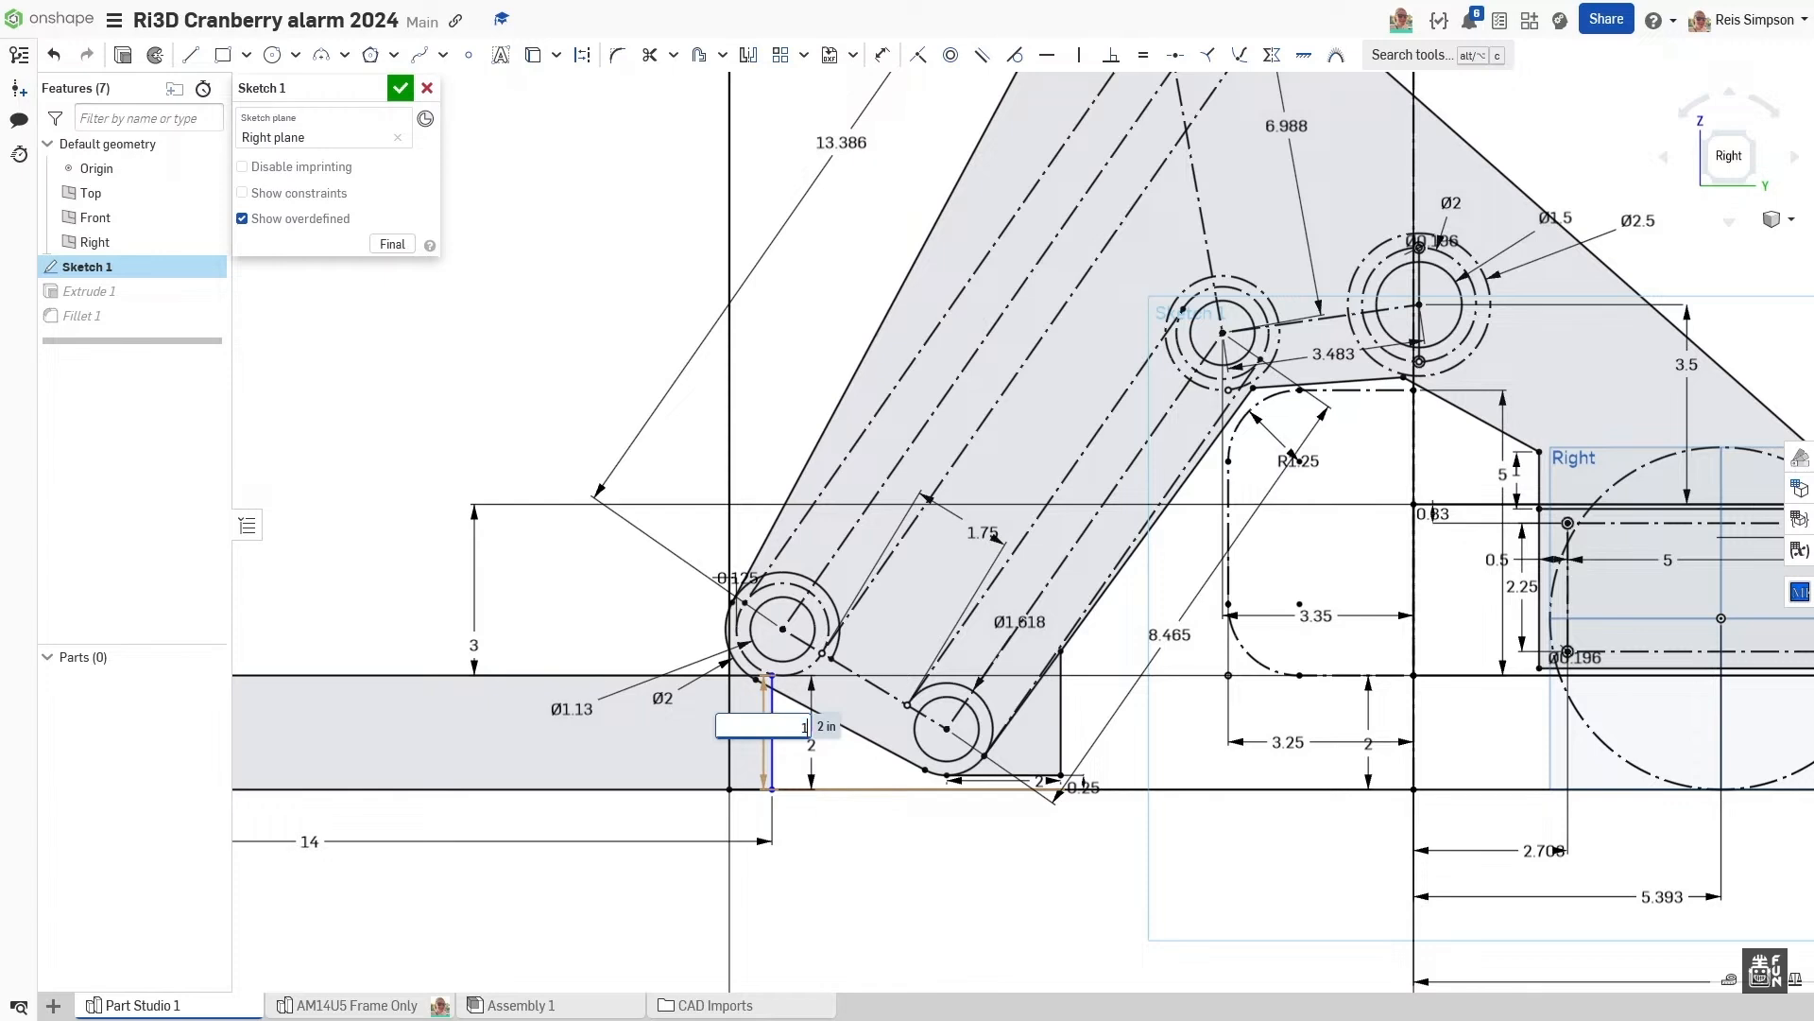
text(1.5)
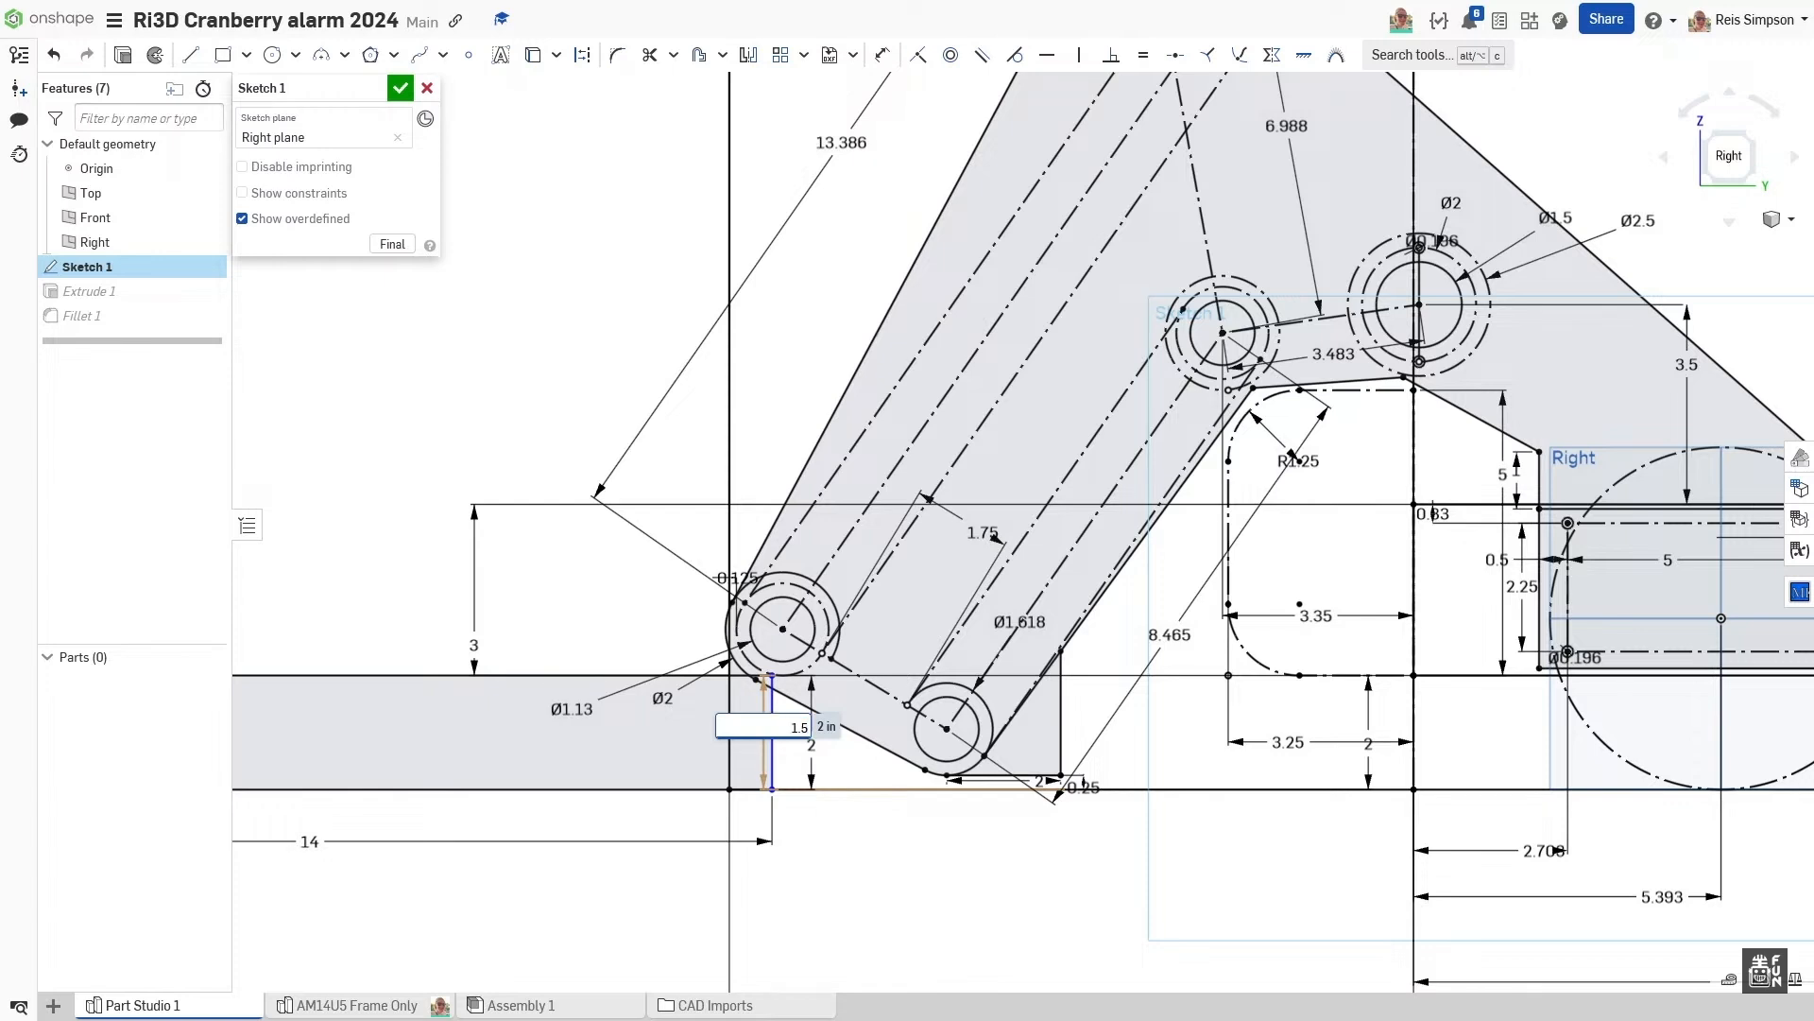
text(1.562)
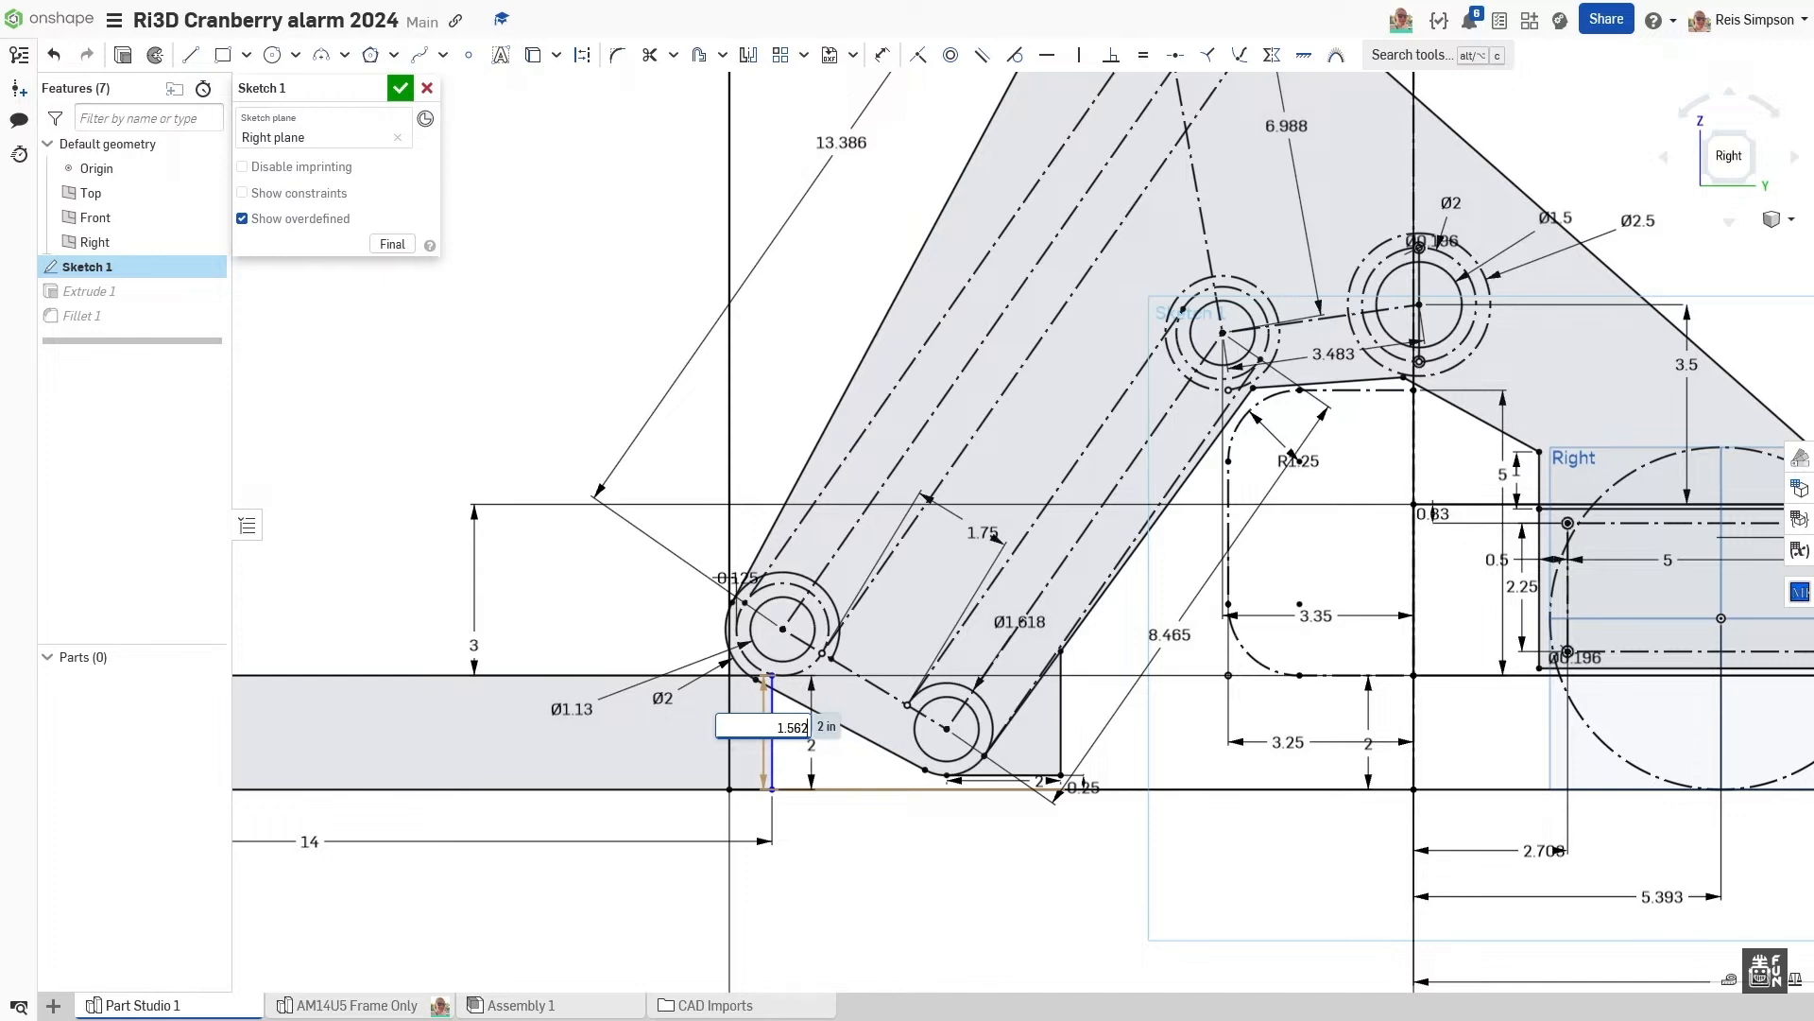
text(2)
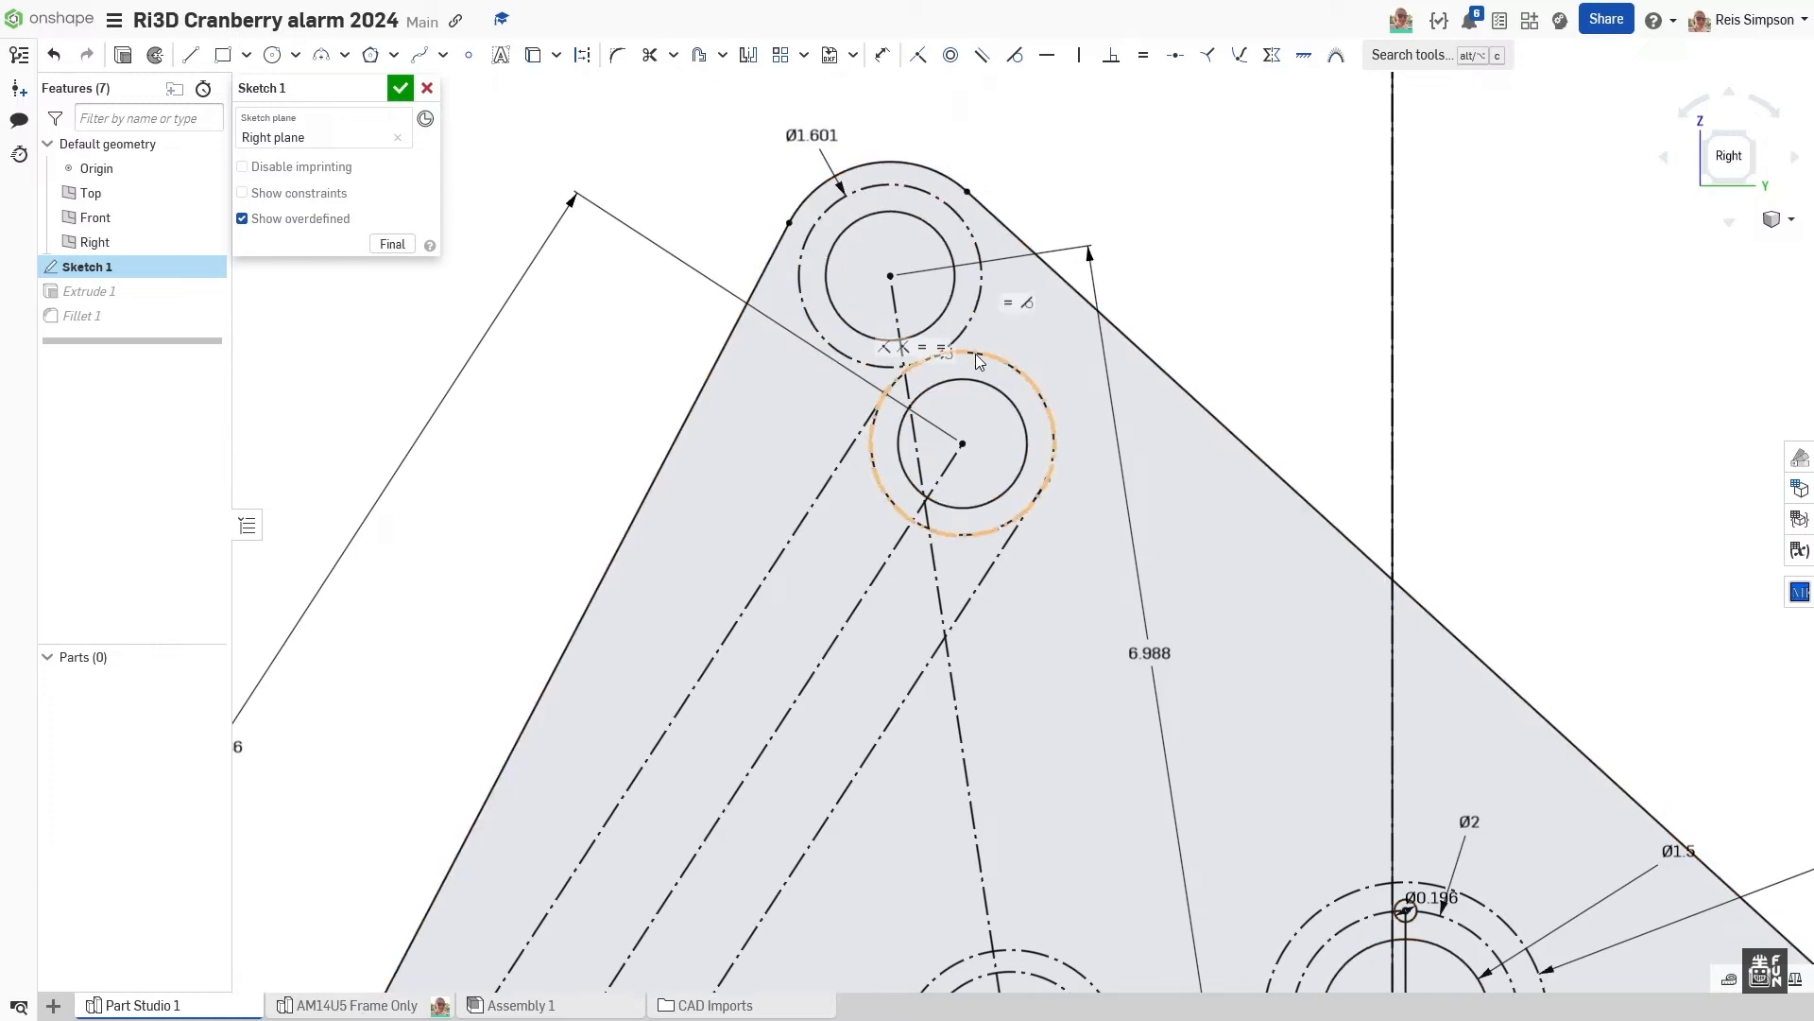
Step: Close Sketch 1 after viewing the Ø1.601 dimension's (32/20)+.001 expression
click(582, 54)
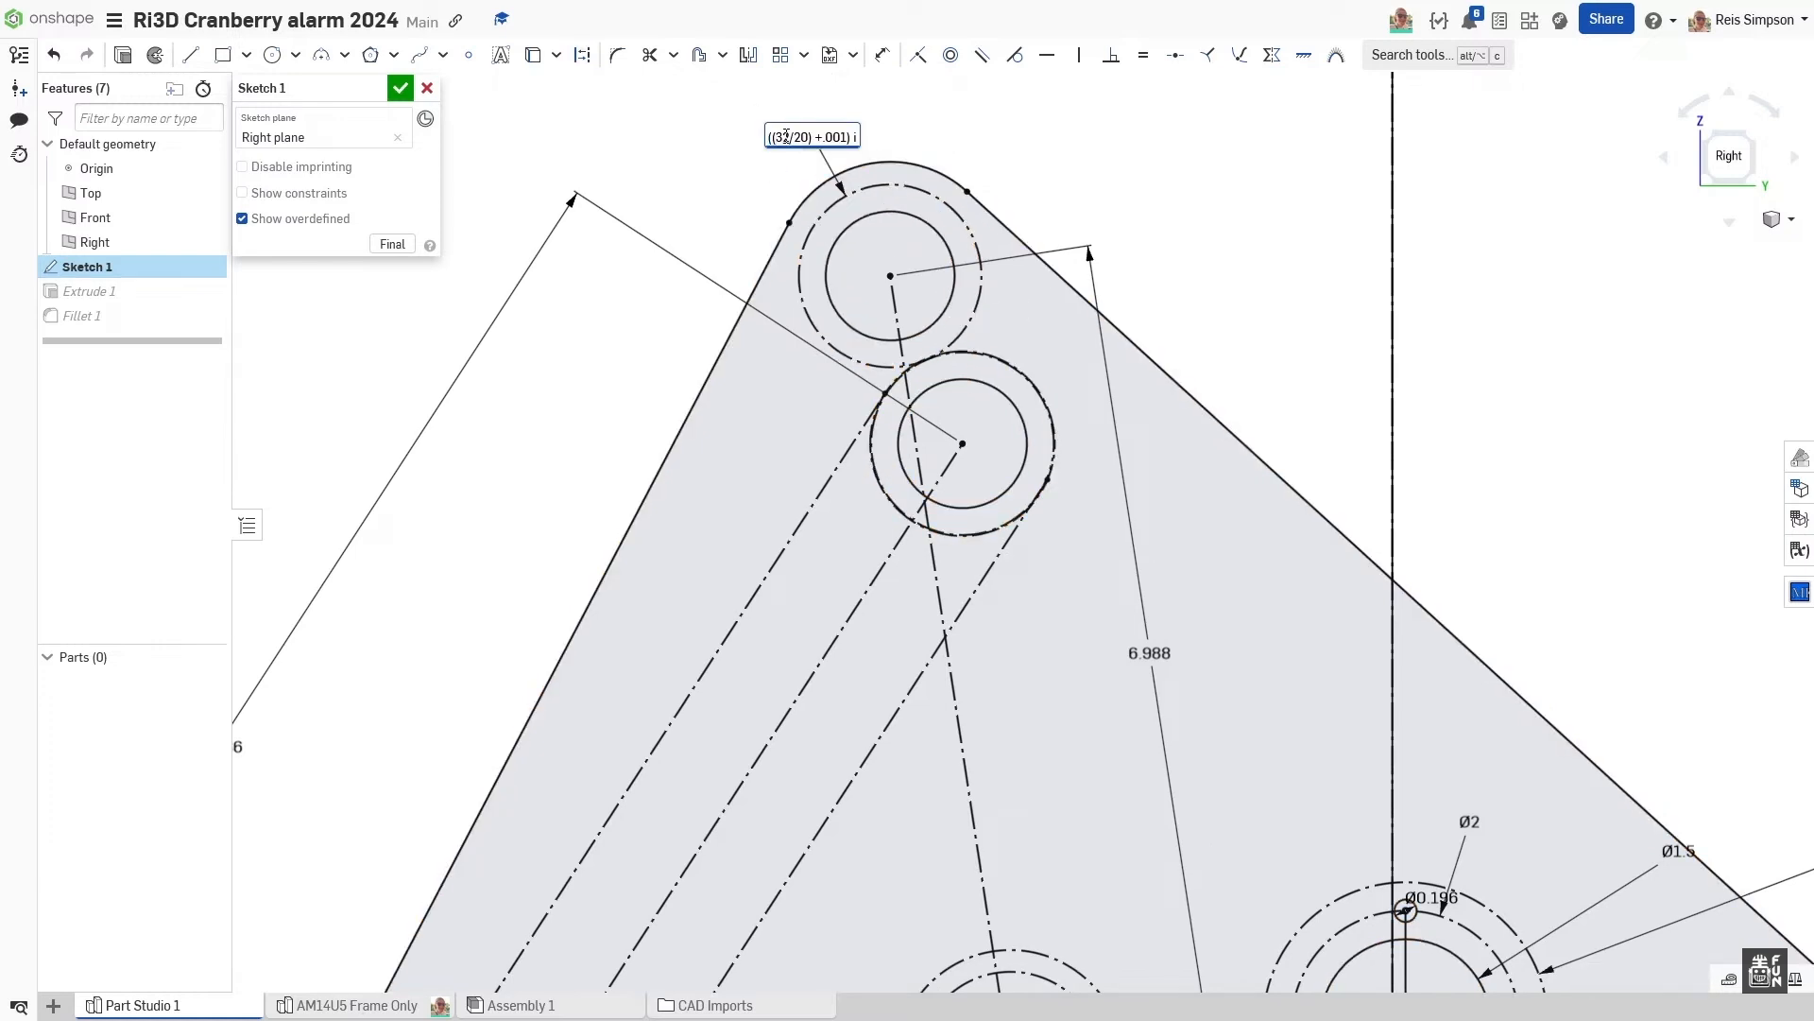
double_click(794, 136)
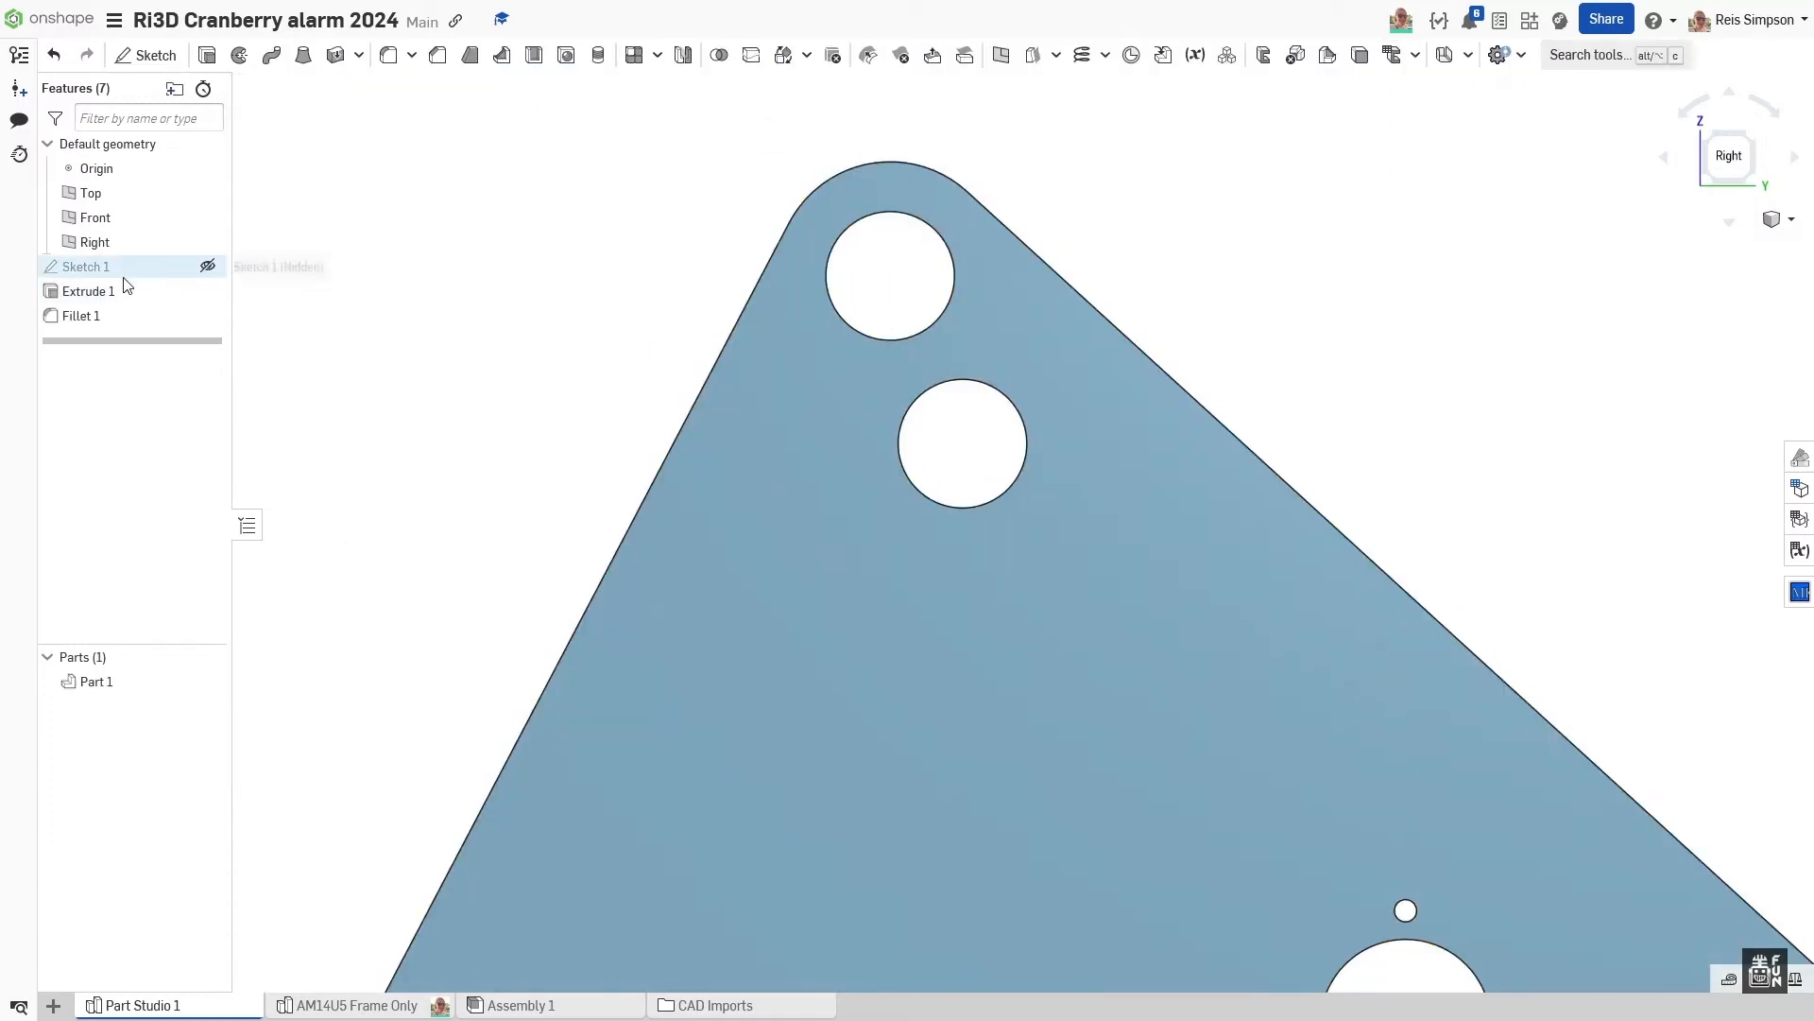
Step: Reopen Sketch 1 and zoom out to show the full layout with its 12 and 28 spans
double_click(85, 266)
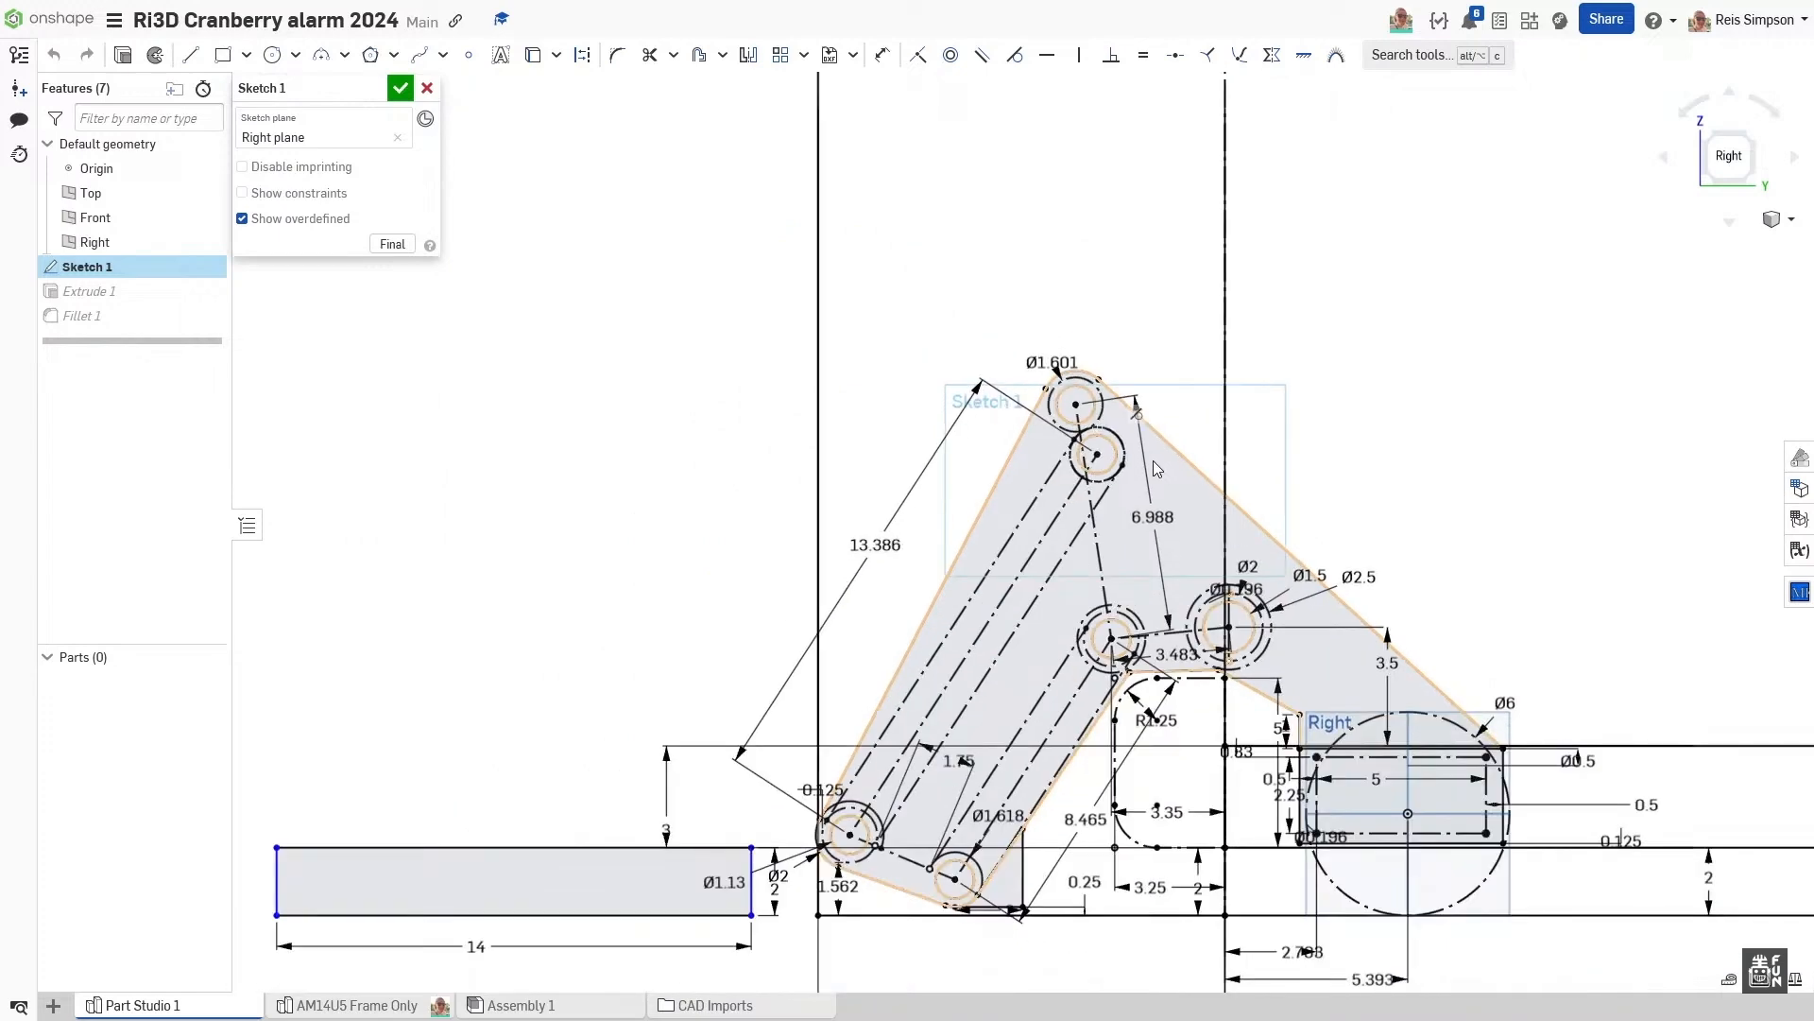
scroll(down, 3)
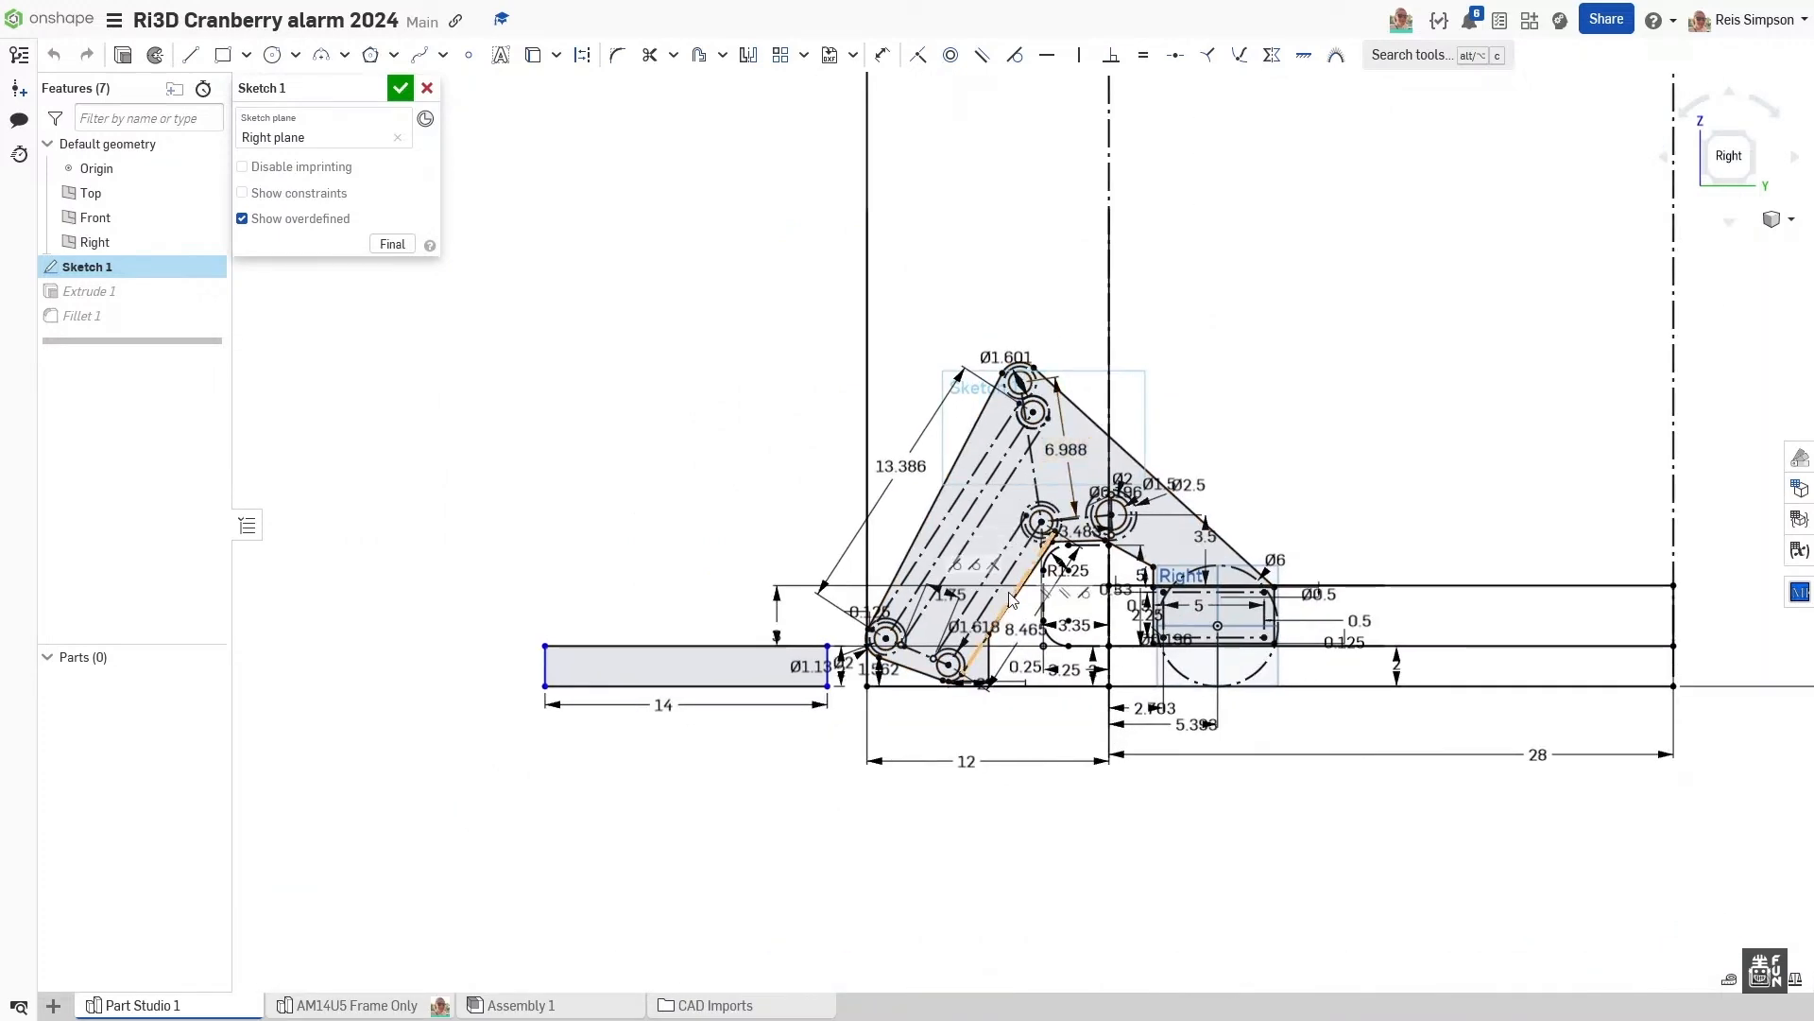